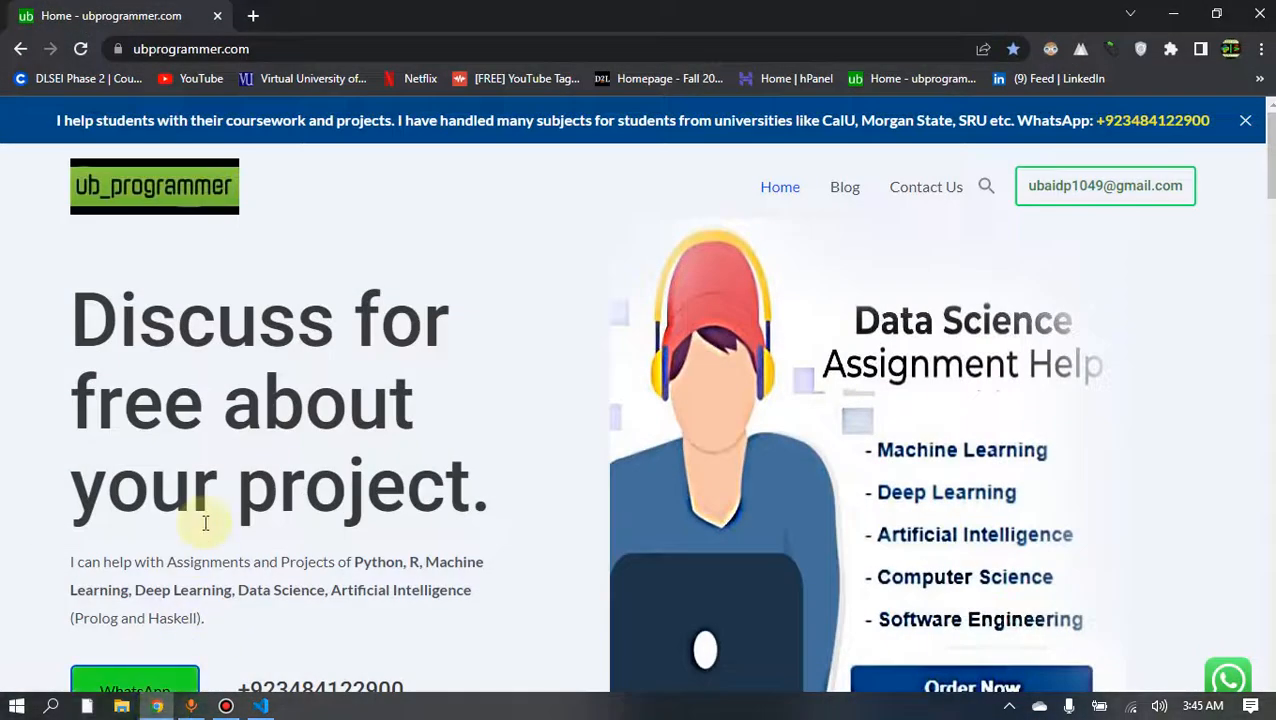
- Switch from the Chrome tutoring homepage to VS Code with the Breast Cancer Classification folder
scroll("down", 3)
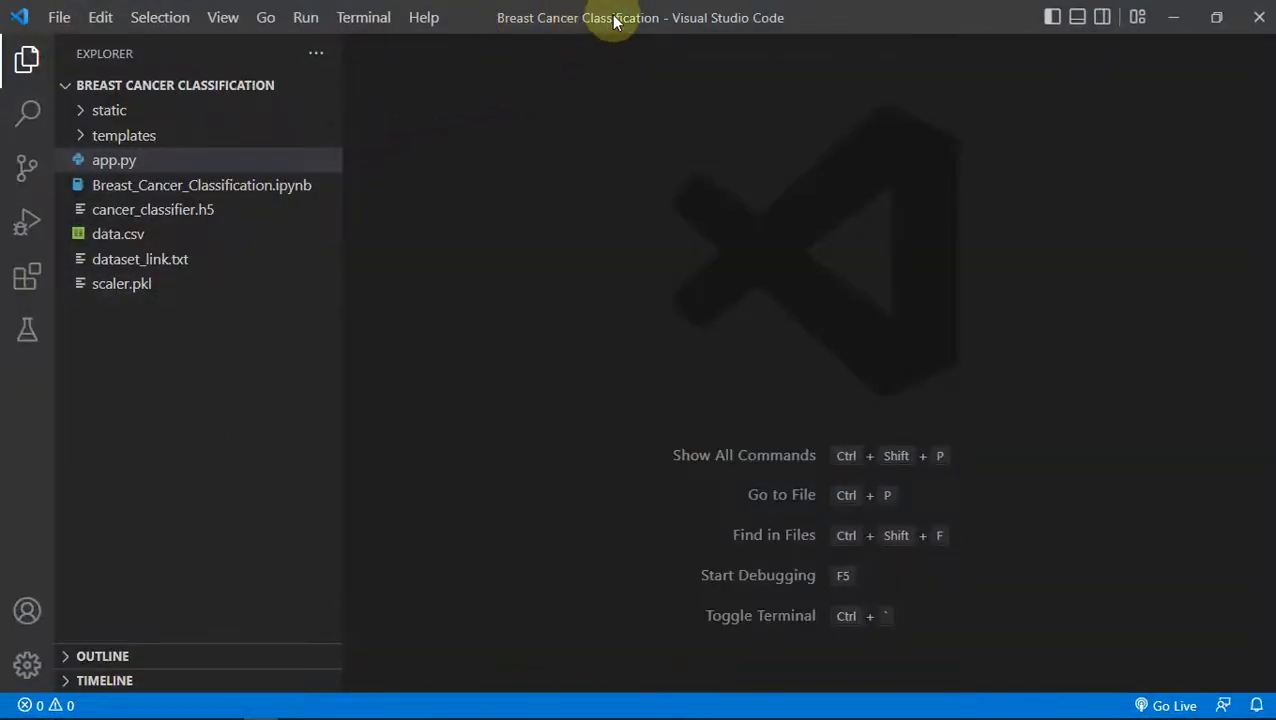
- Run app.py so the Flask server starts in the terminal with TensorFlow messages
left_click(114, 160)
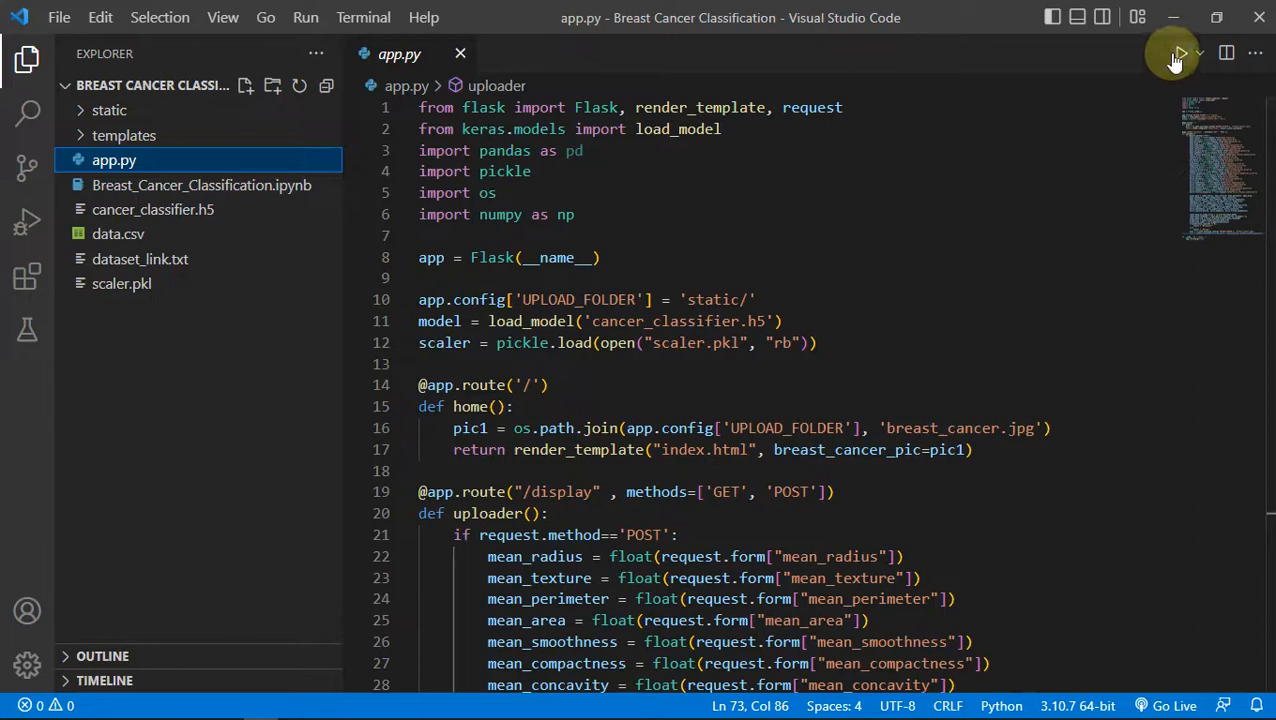
left_click(1178, 54)
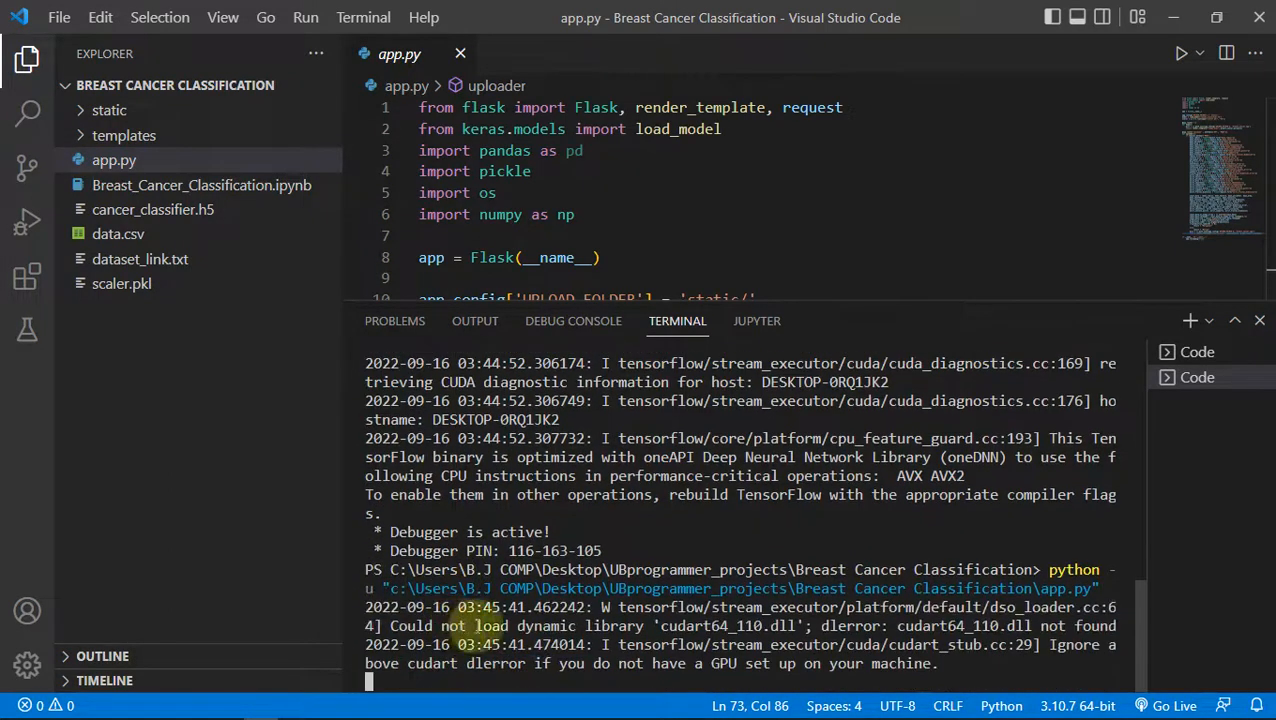
mouse_move(965, 302)
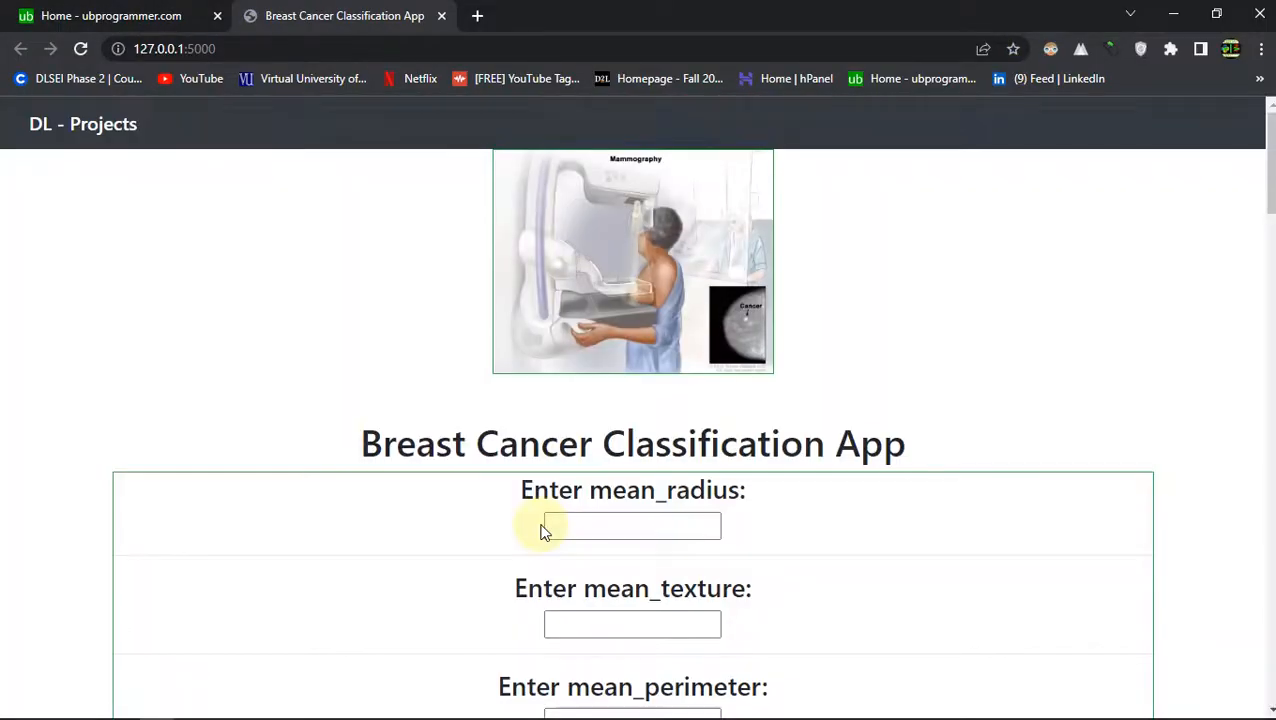
mouse_move(87, 358)
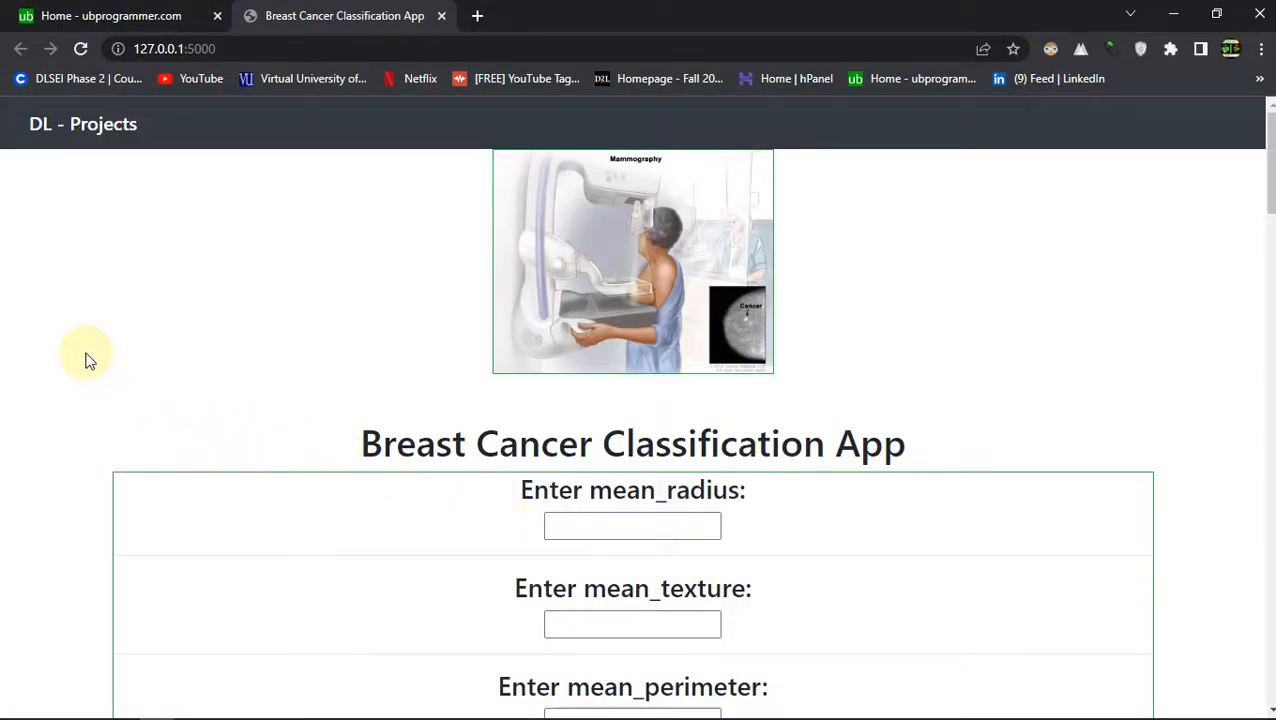
- Review the measurement input fields, highlighting the mean_radius field label
scroll("down", 3)
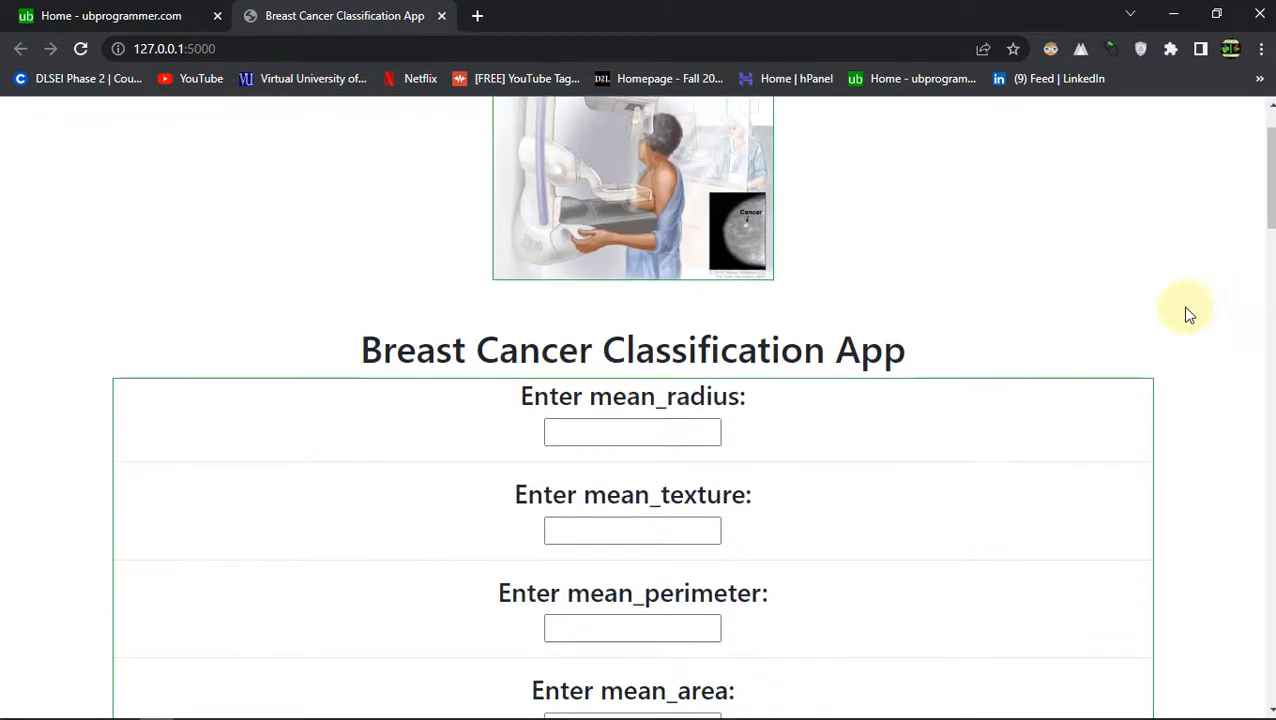
scroll("down", 3)
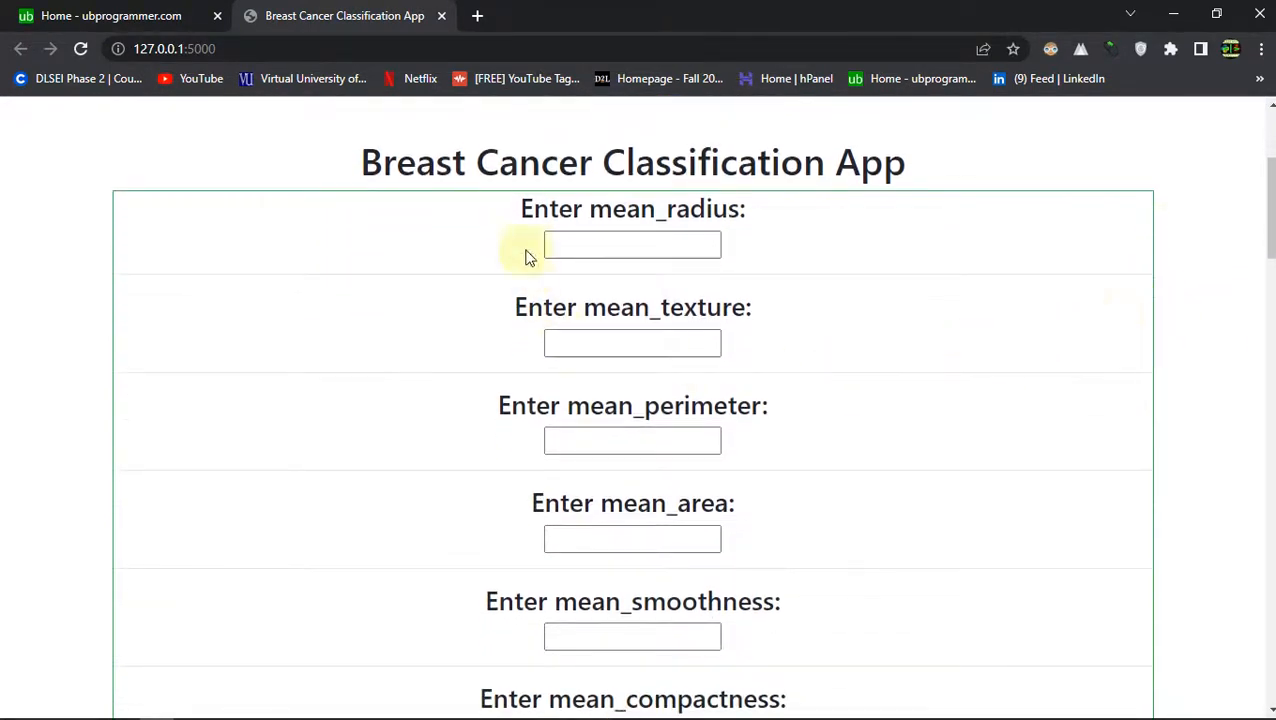
mouse_move(520, 210)
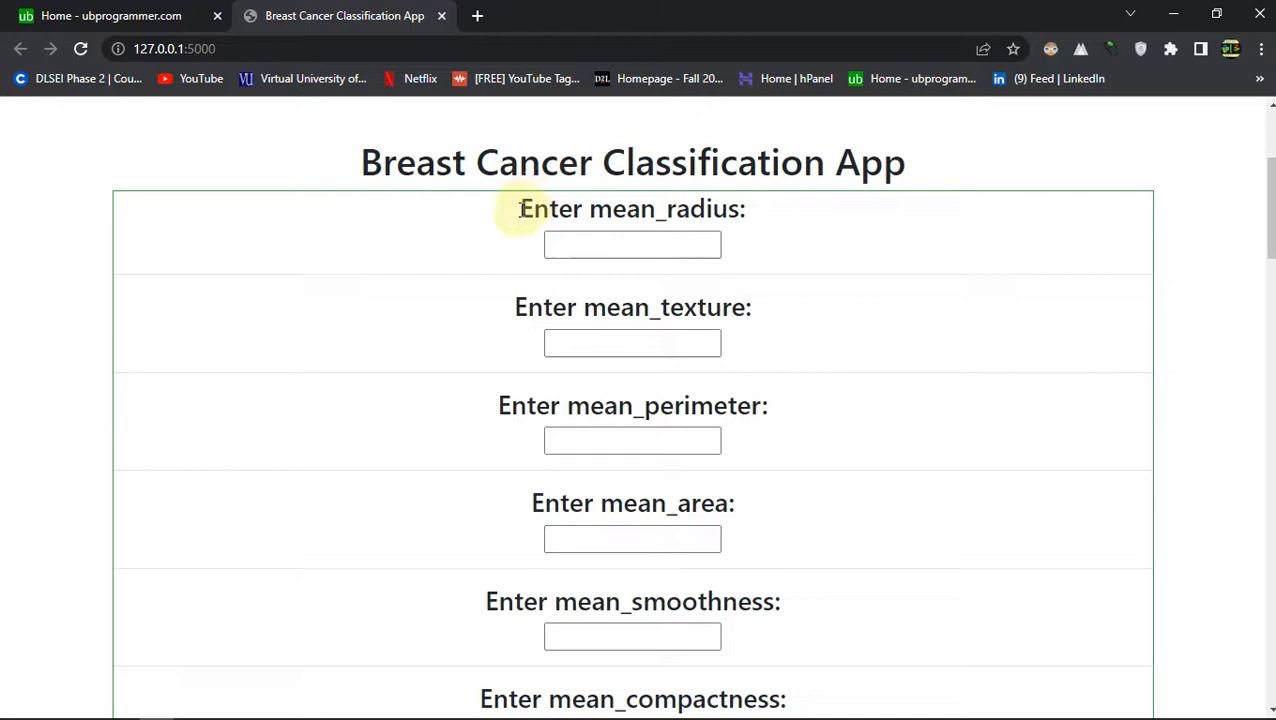
left_click_drag(519, 208, 660, 307)
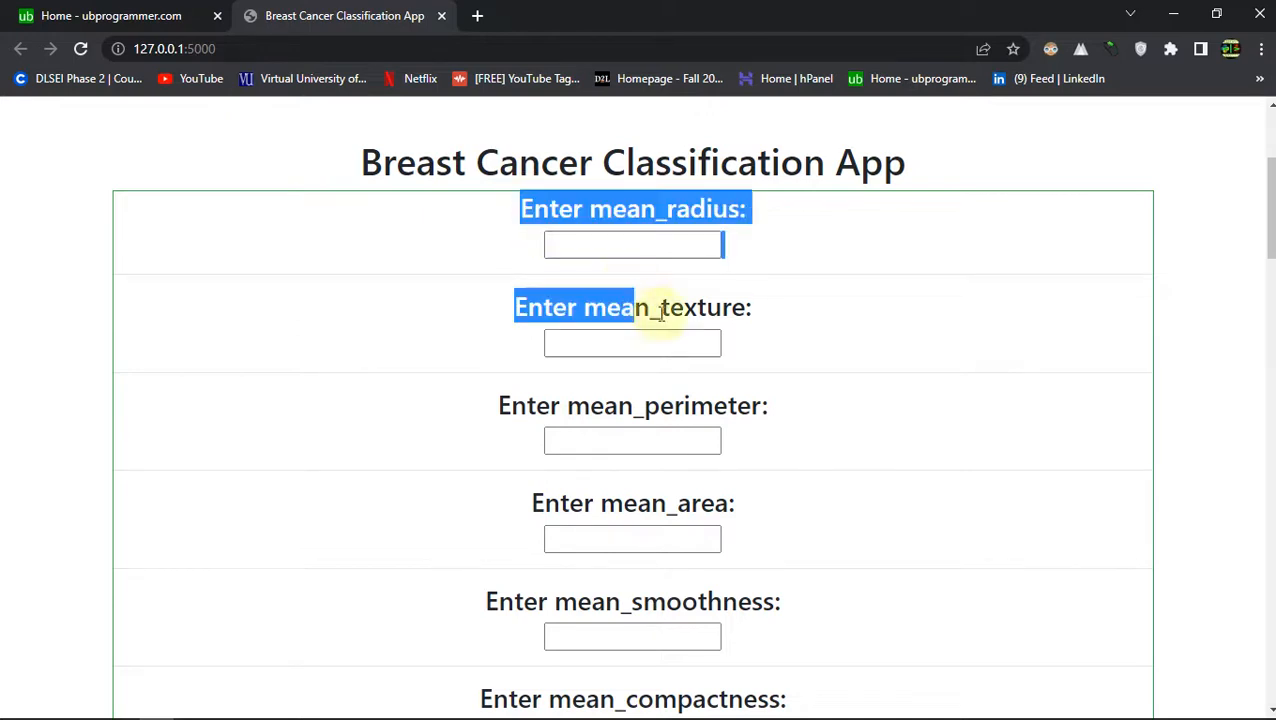
scroll("down", 3)
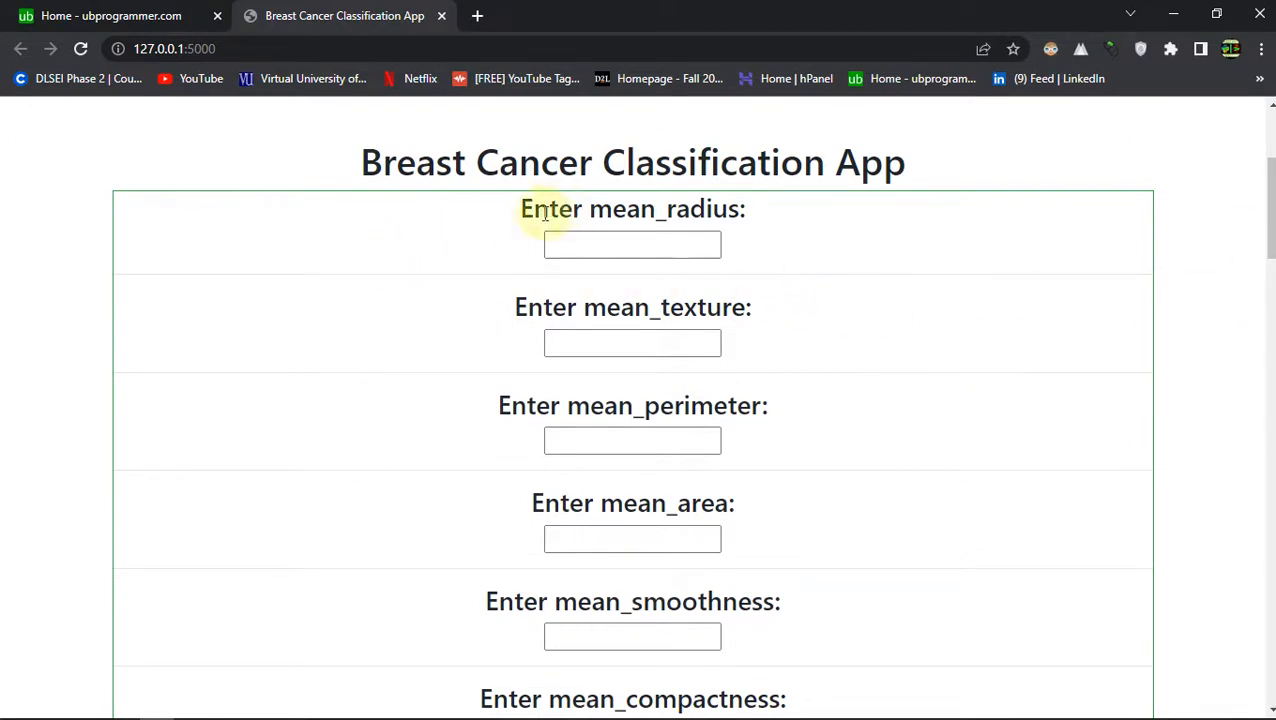
- Scroll to the Submit button and project description, then return to VS Code
scroll("down", 3)
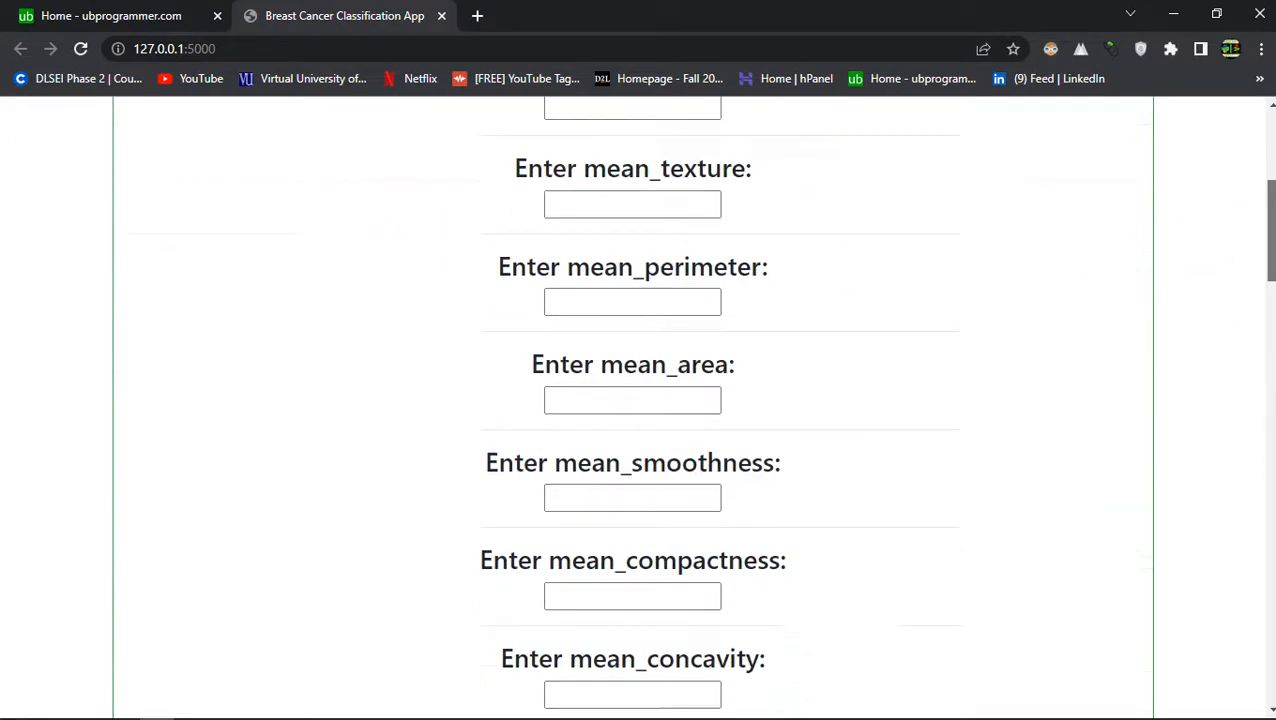
scroll("down", 3)
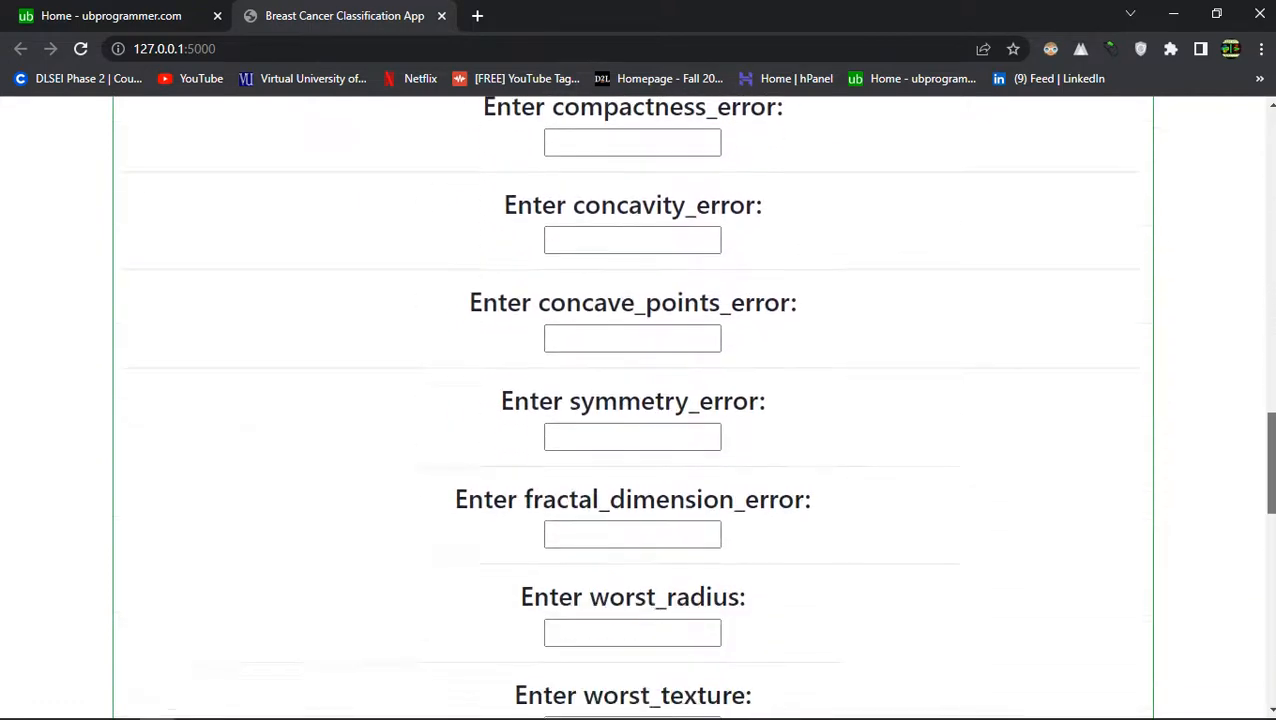
scroll("down", 3)
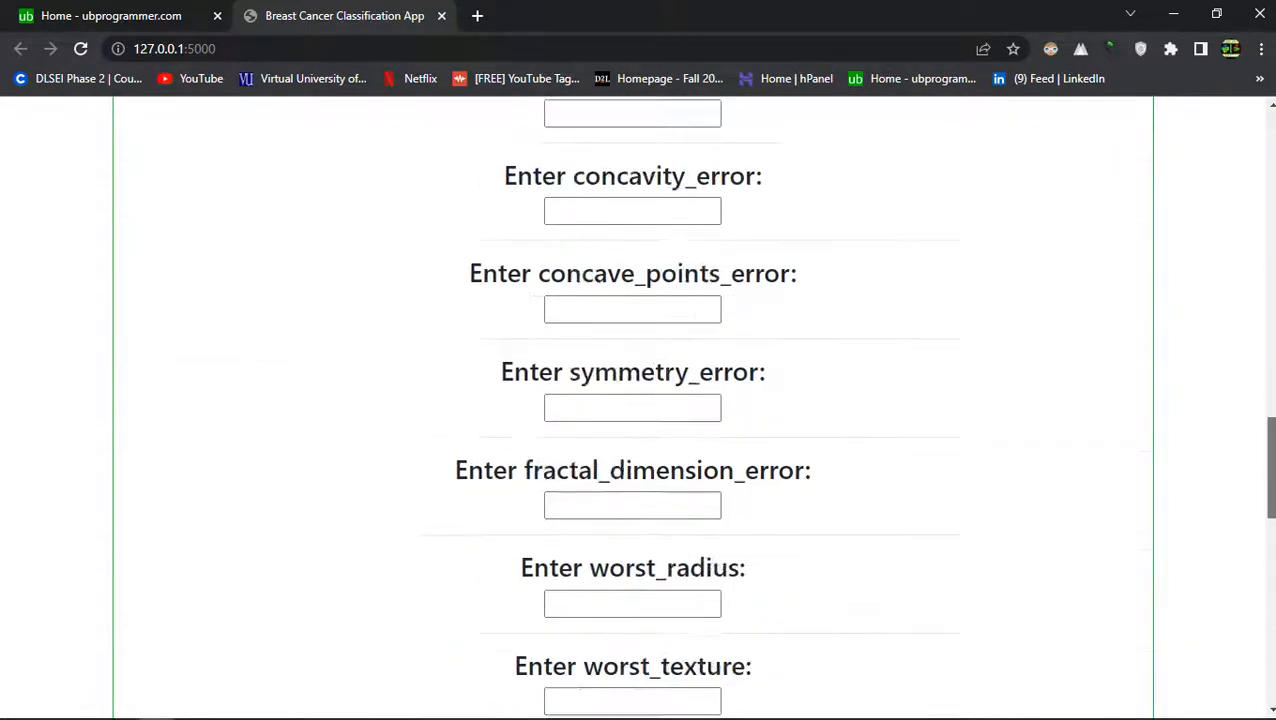
scroll("down", 3)
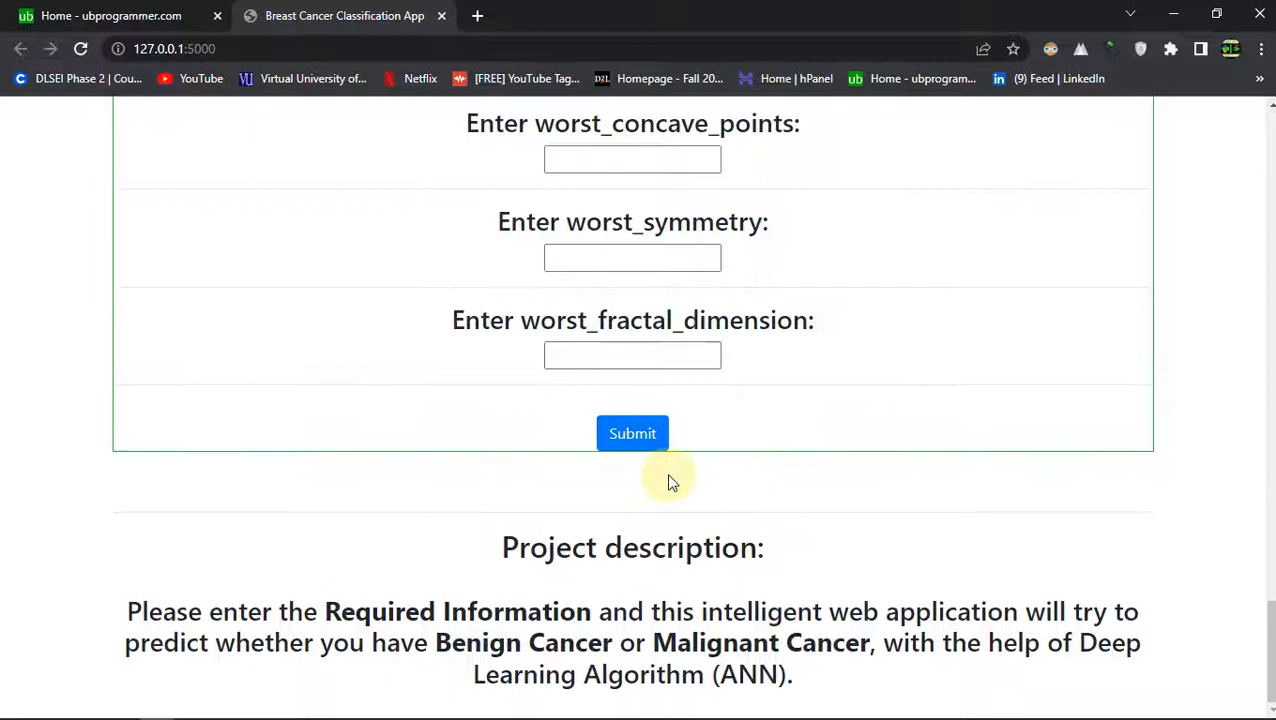
mouse_move(537, 402)
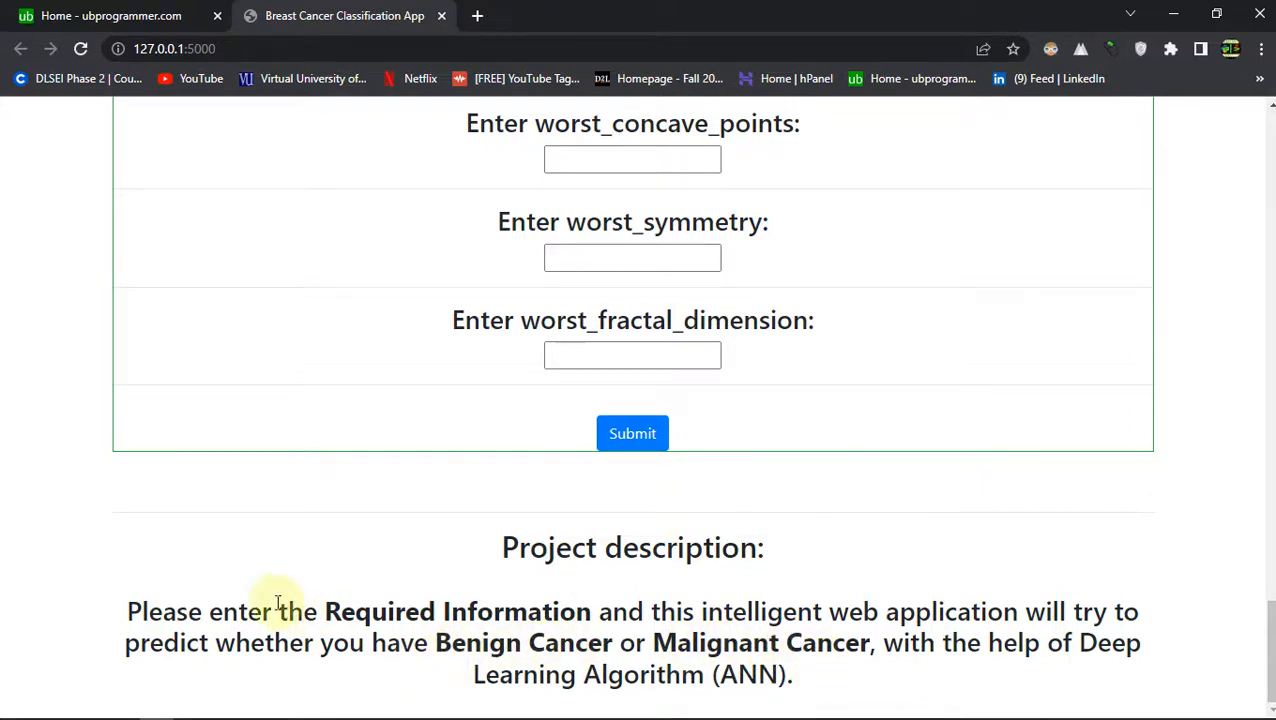
mouse_move(465, 620)
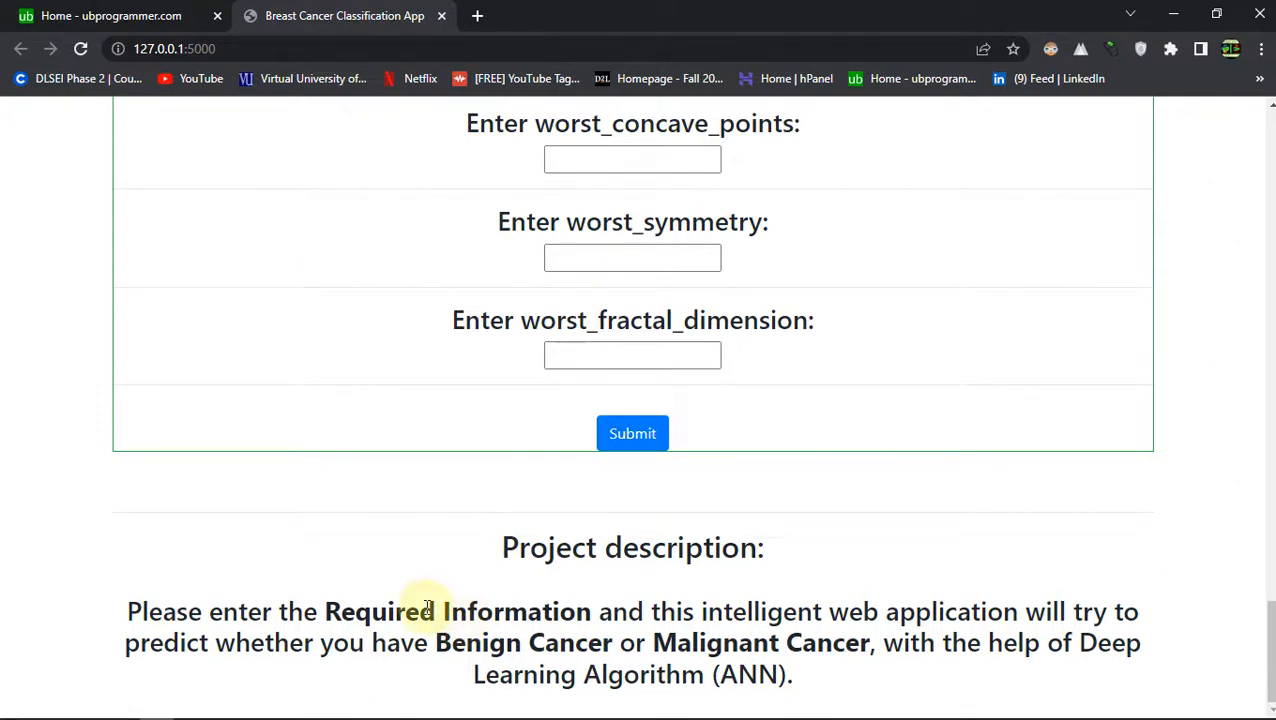
mouse_move(858, 668)
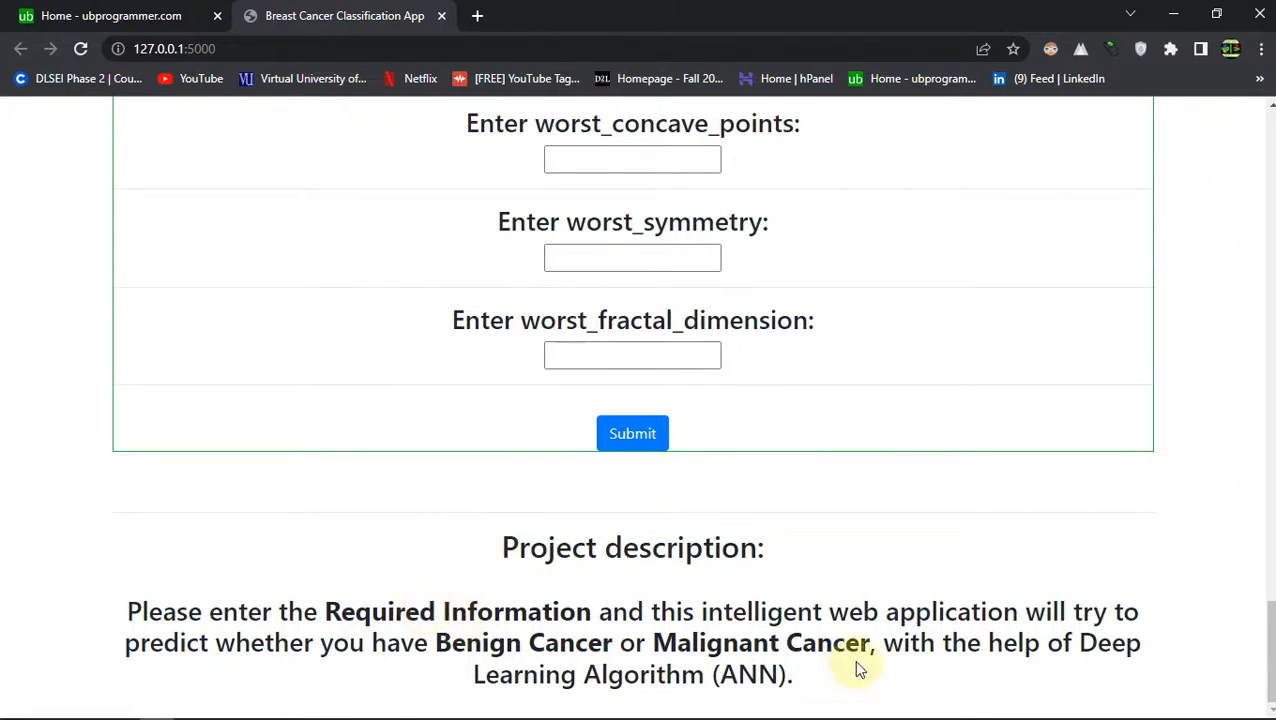
mouse_move(285, 655)
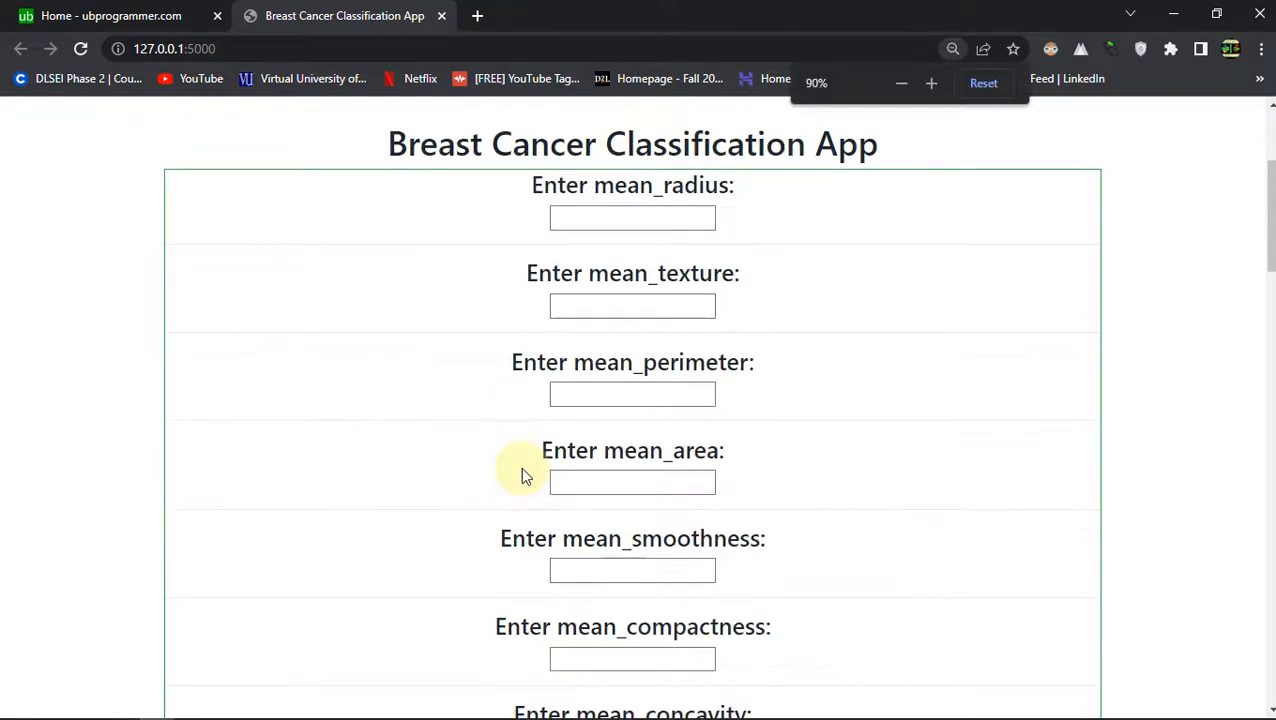
scroll("down", 3)
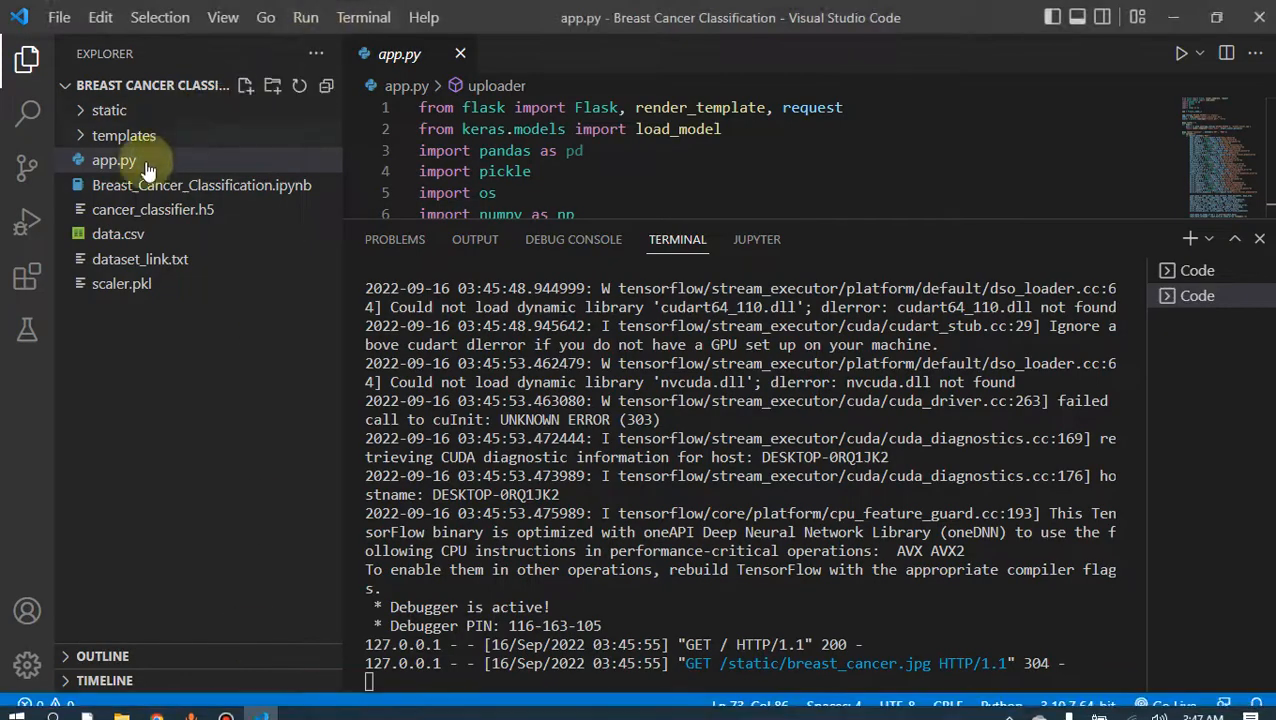
- View Breast_Cancer_Classification.ipynb's imports, dataset output and first-five-rows table
left_click(201, 185)
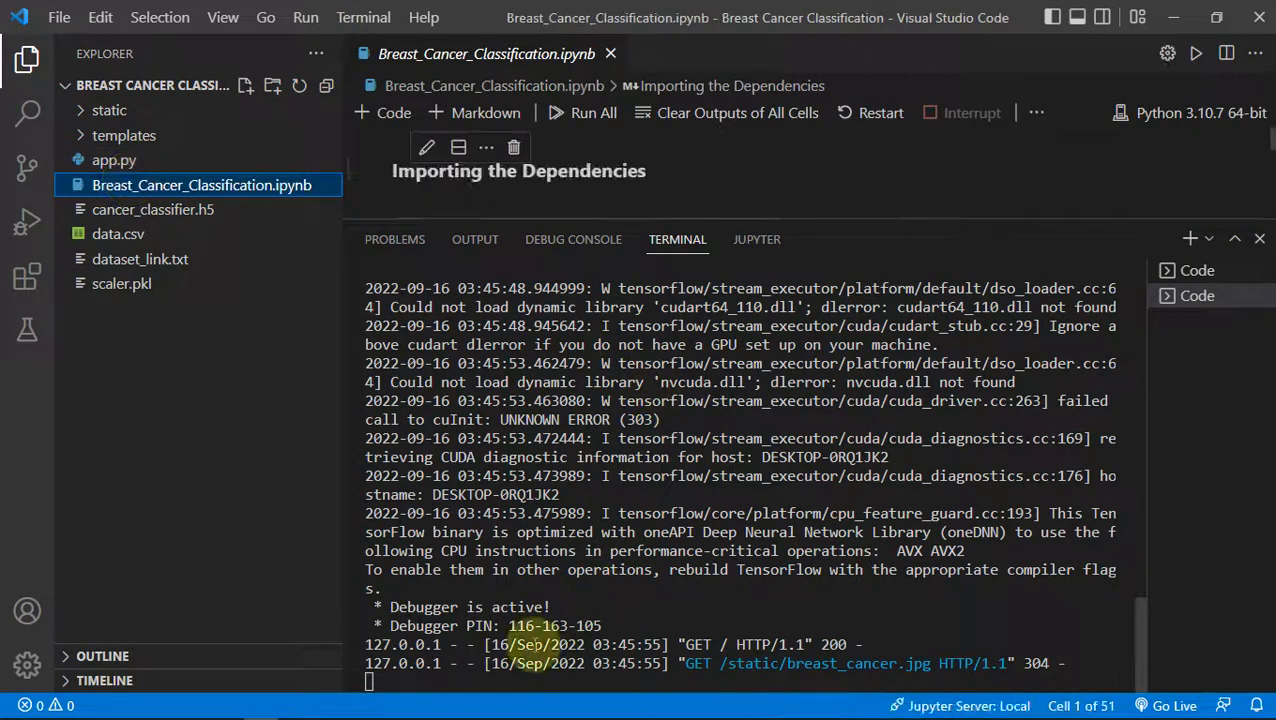
mouse_move(978, 227)
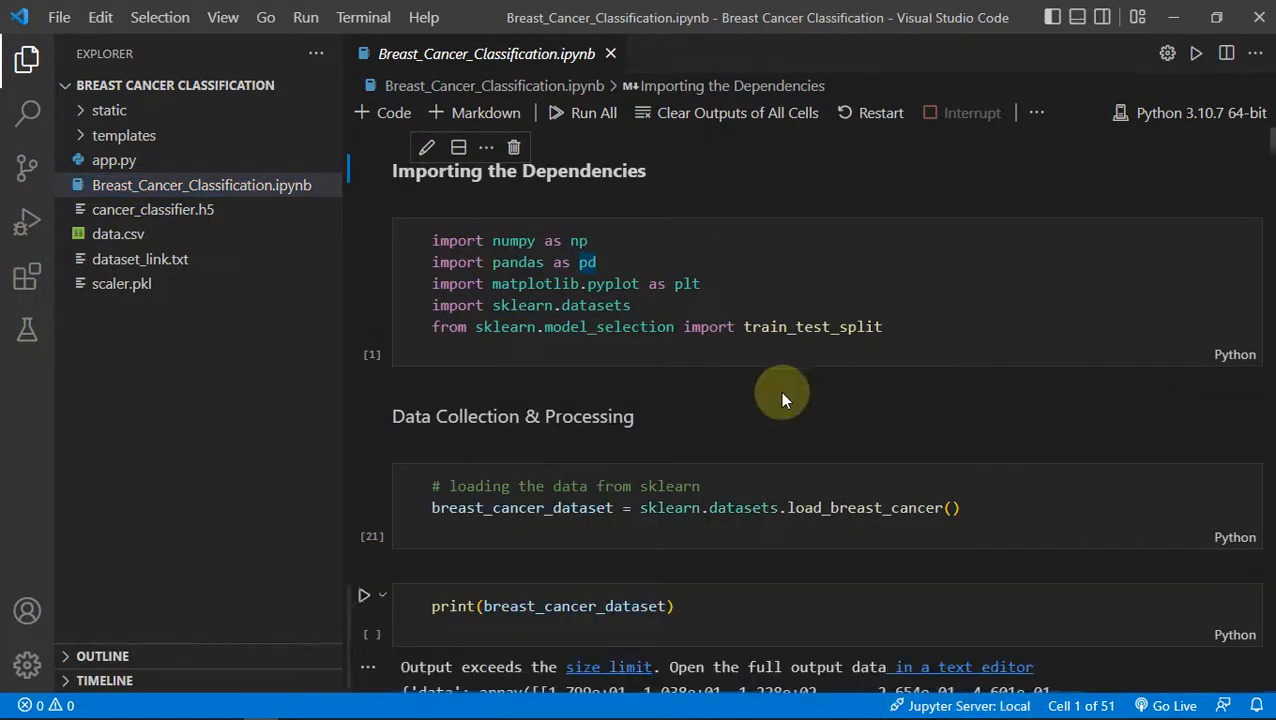
scroll("down", 3)
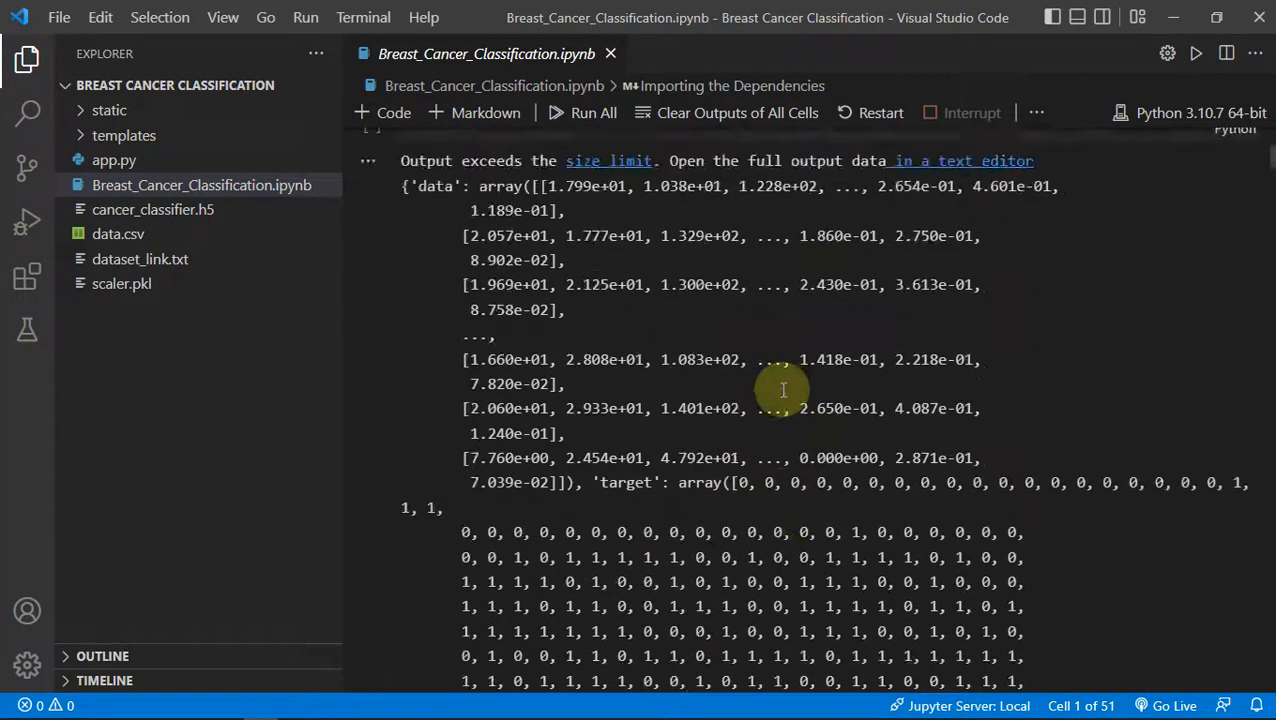
scroll("down", 3)
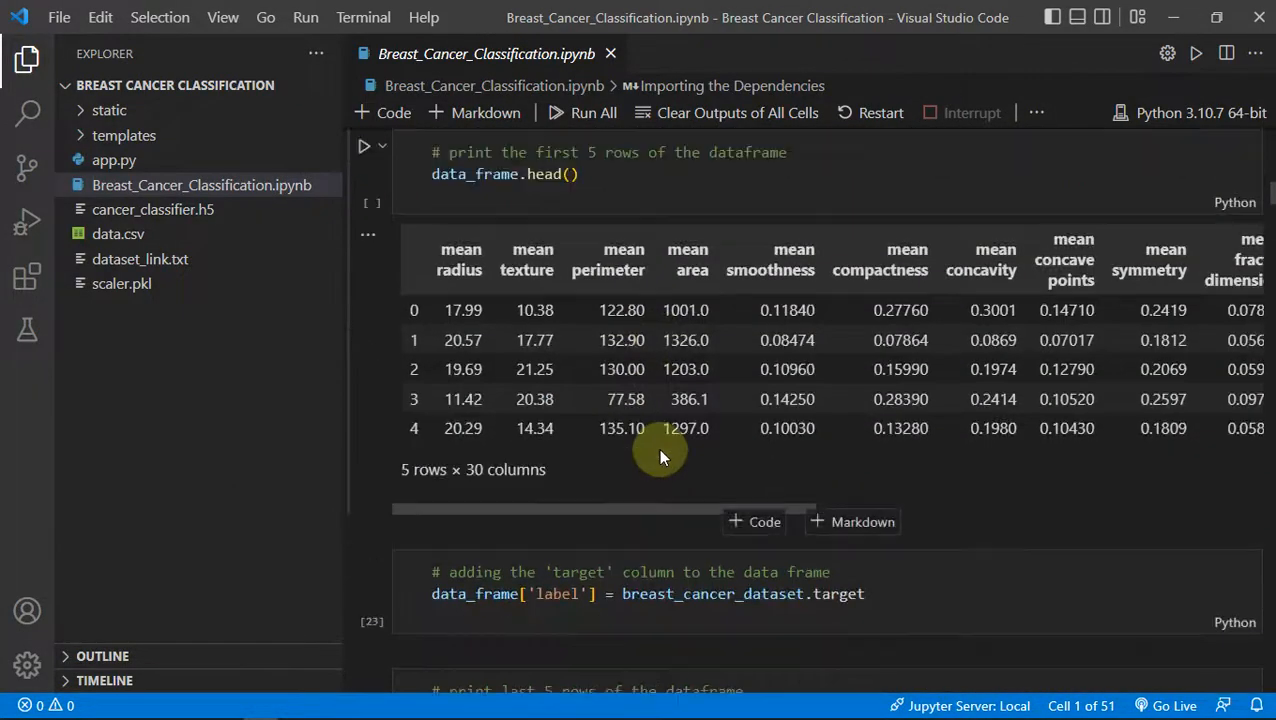
scroll("down", 3)
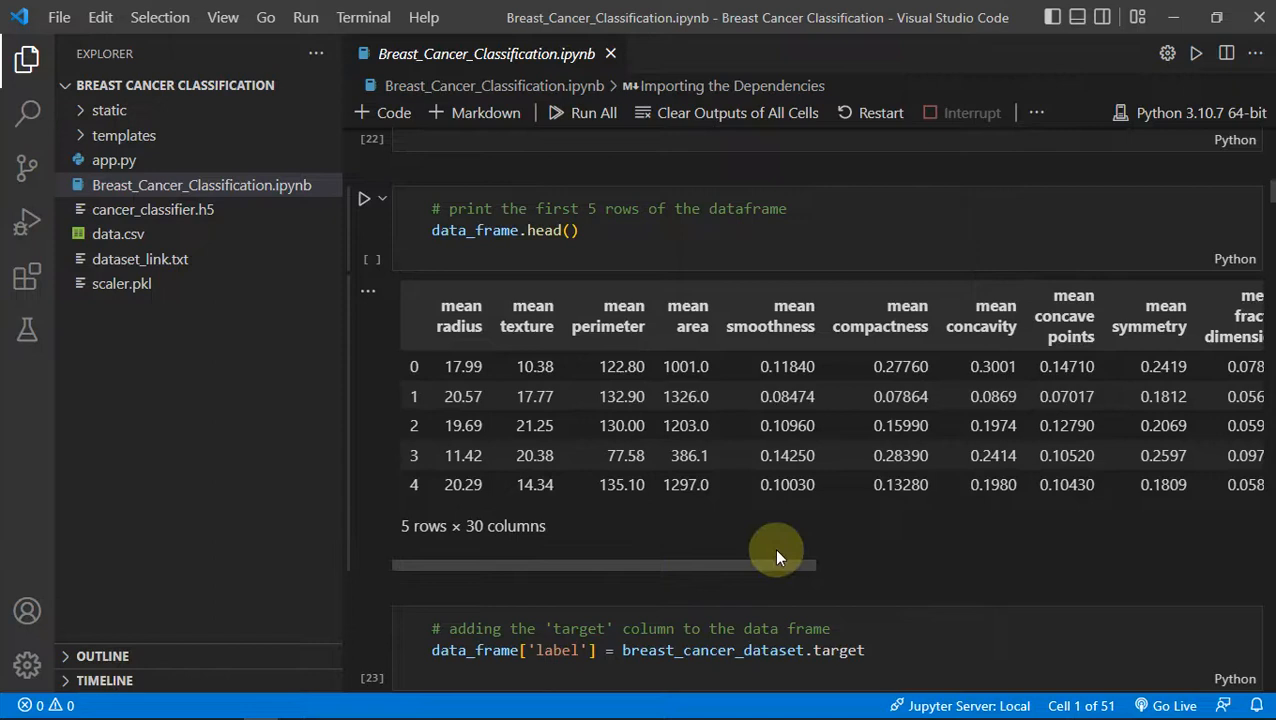
- Scroll the dataframe table right to its 'worst' feature columns
left_click_drag(775, 552, 970, 565)
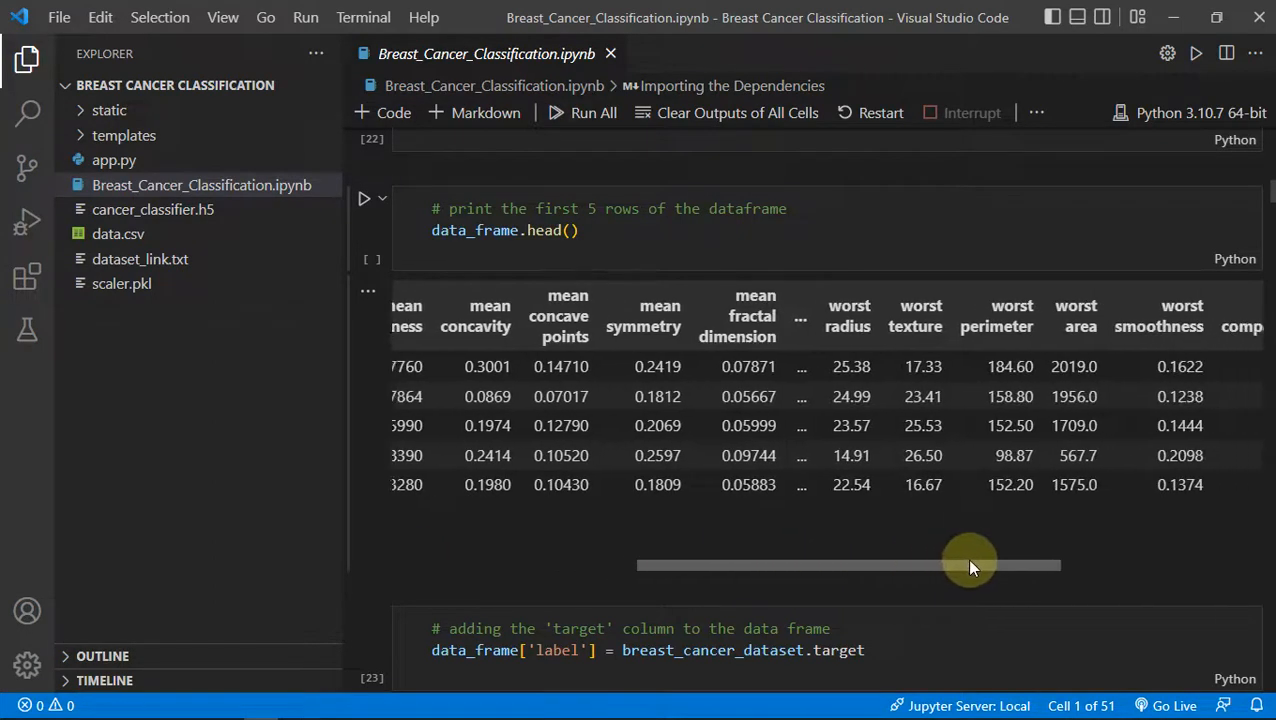
left_click_drag(970, 565, 1130, 565)
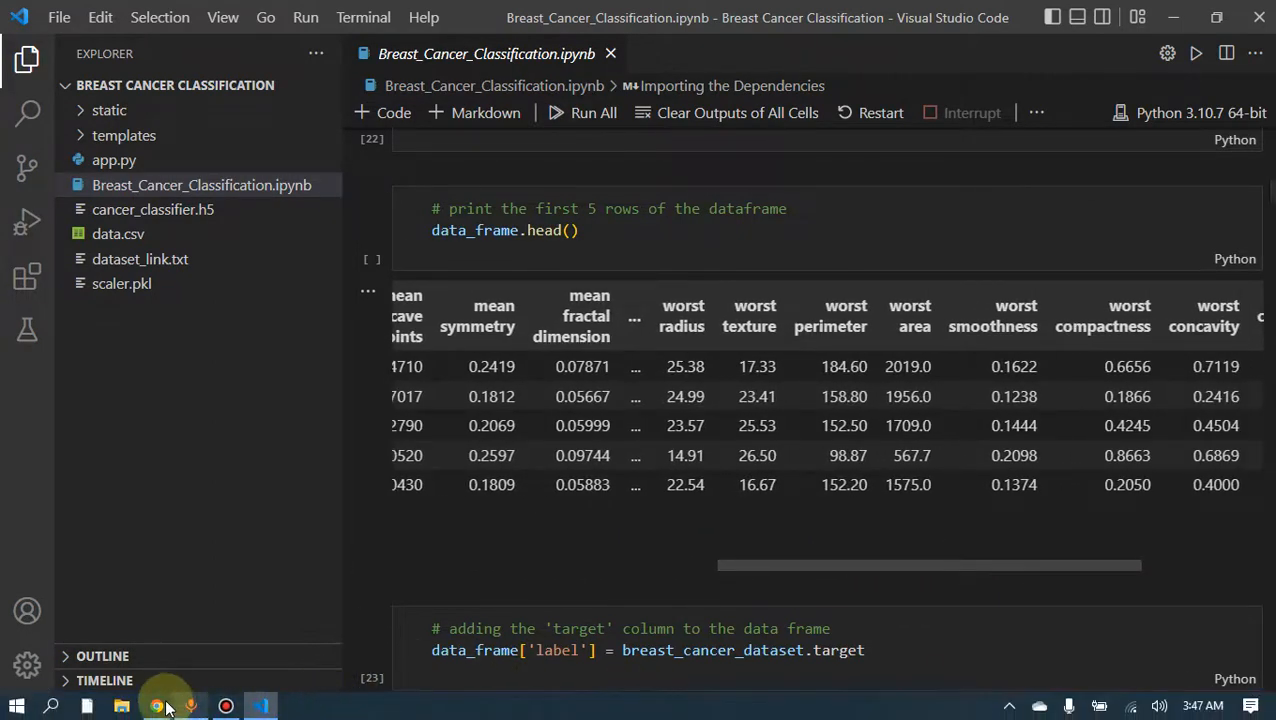
- Submit the filled tumour feature form in Chrome and get the 'Benign' prediction page
left_click(156, 706)
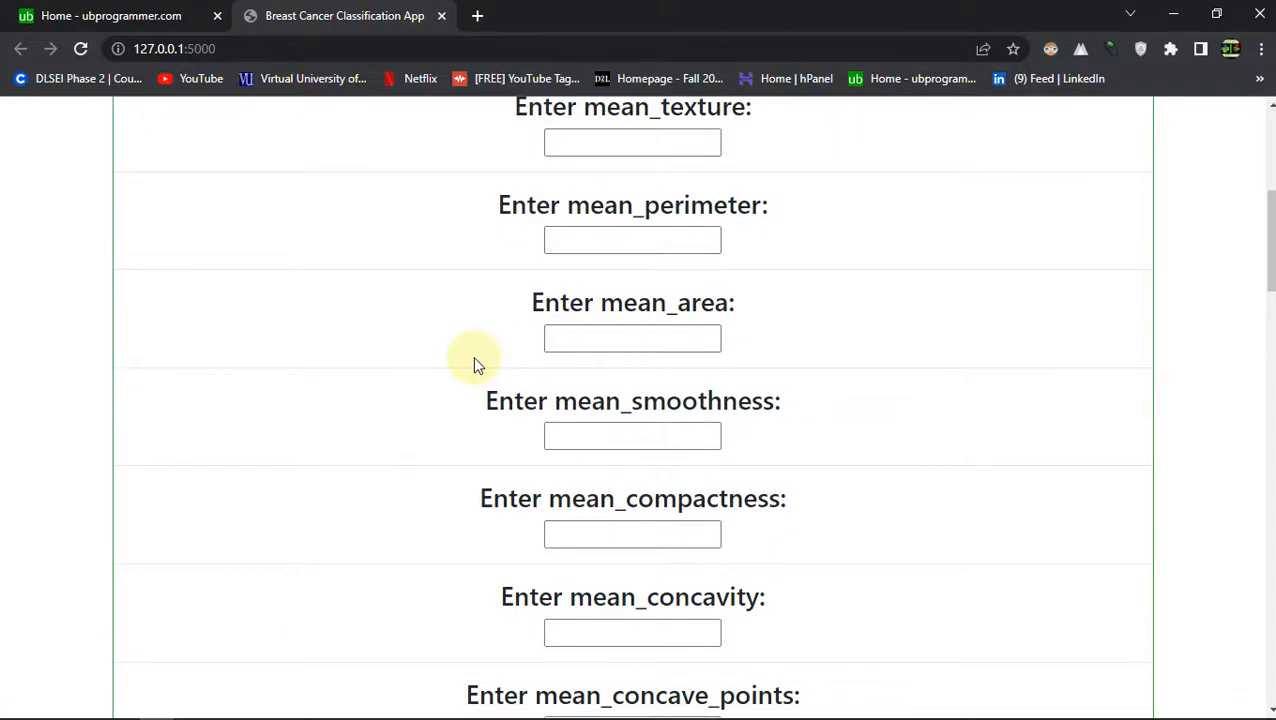
scroll("up", 3)
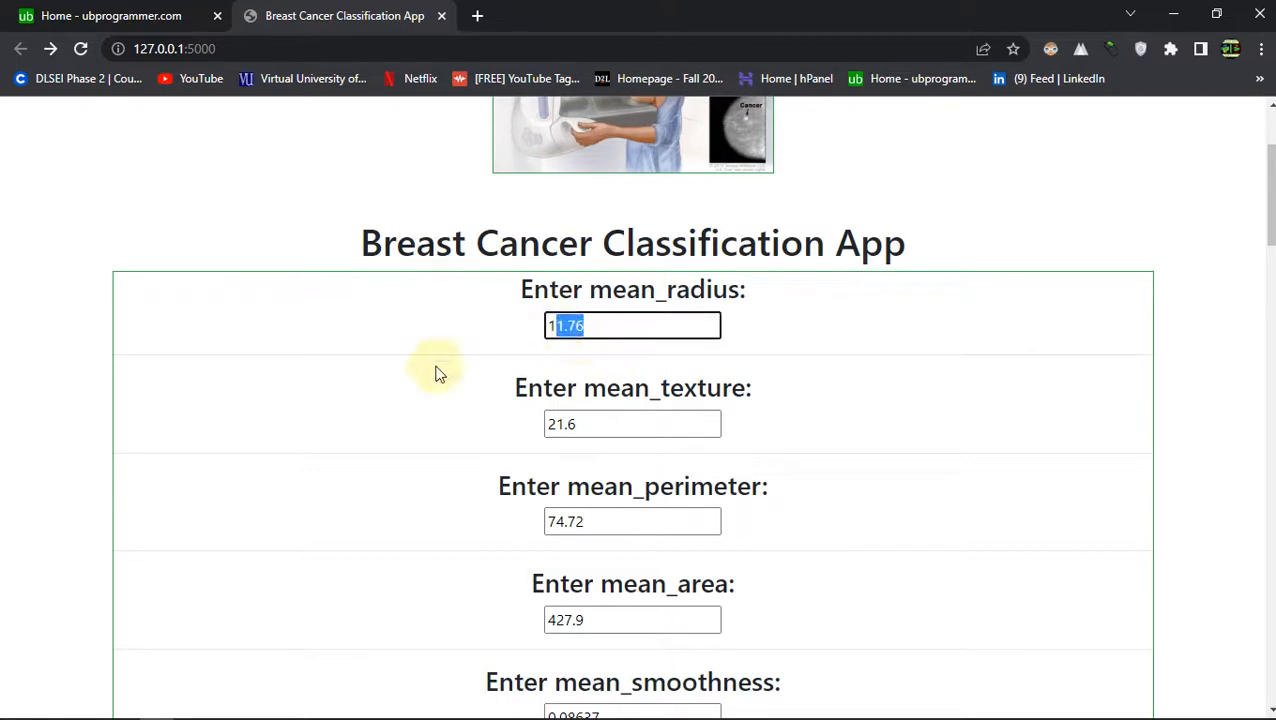
scroll("down", 3)
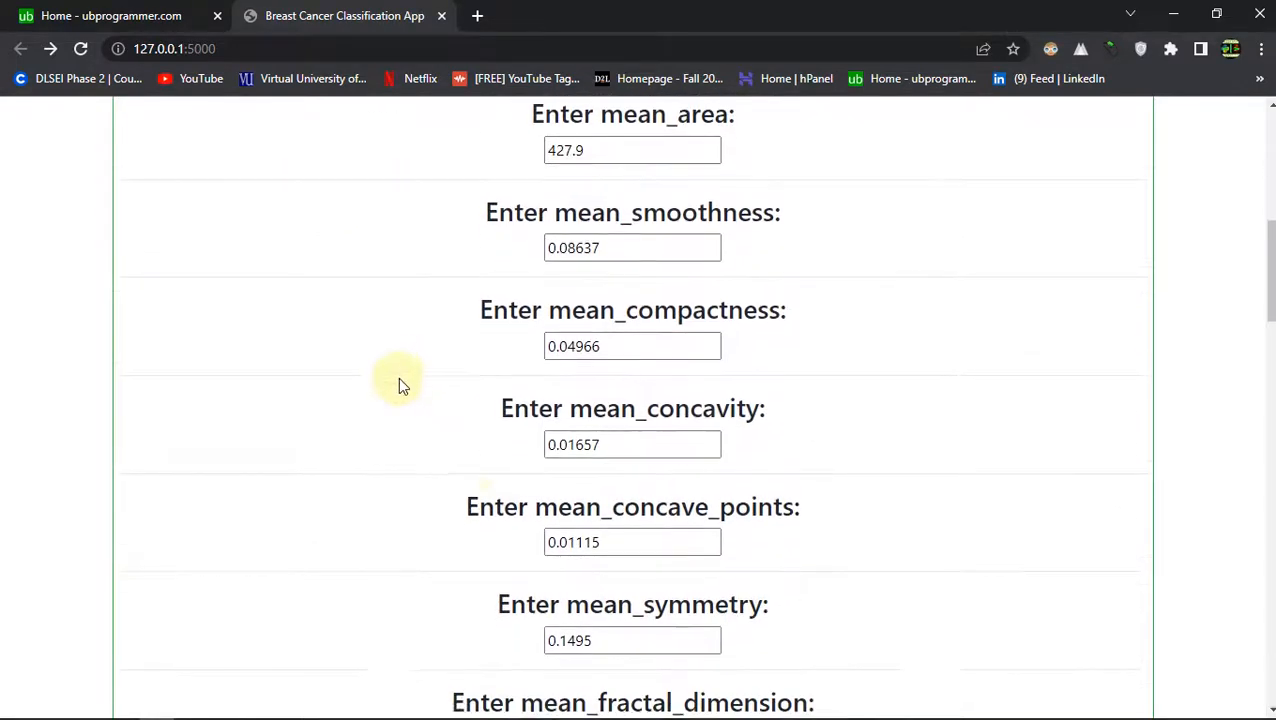
scroll("down", 3)
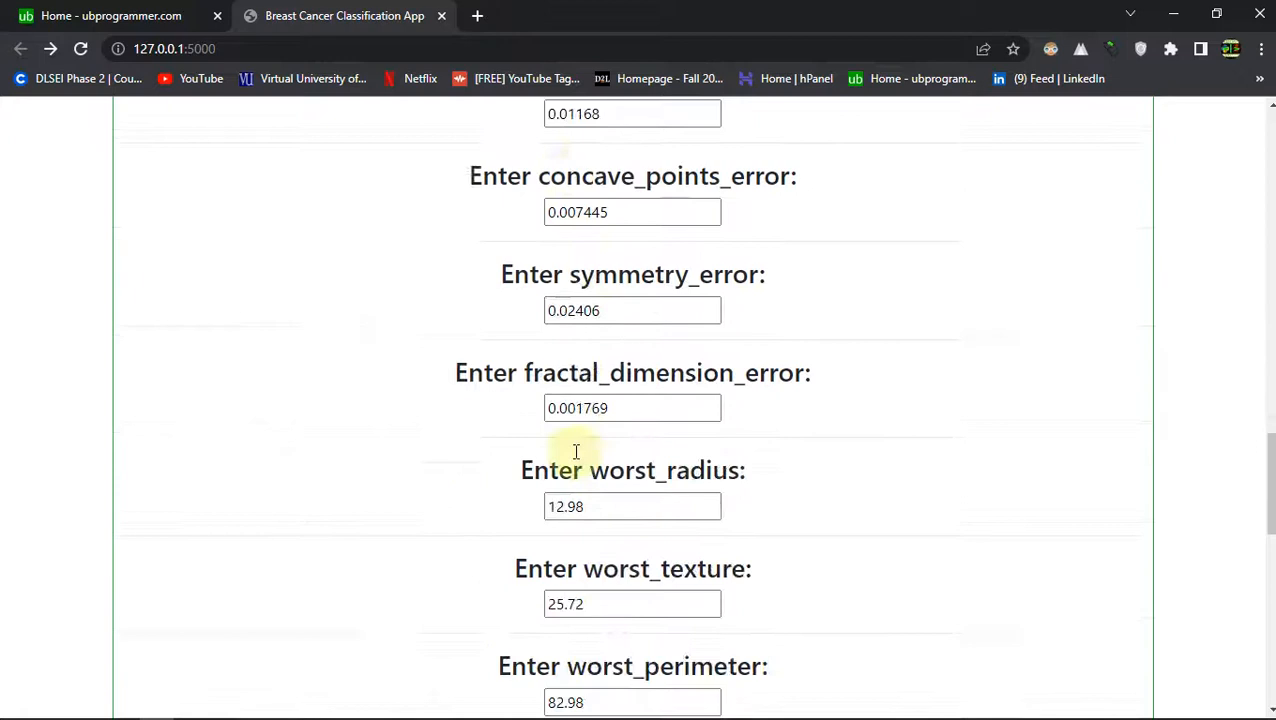
scroll("down", 3)
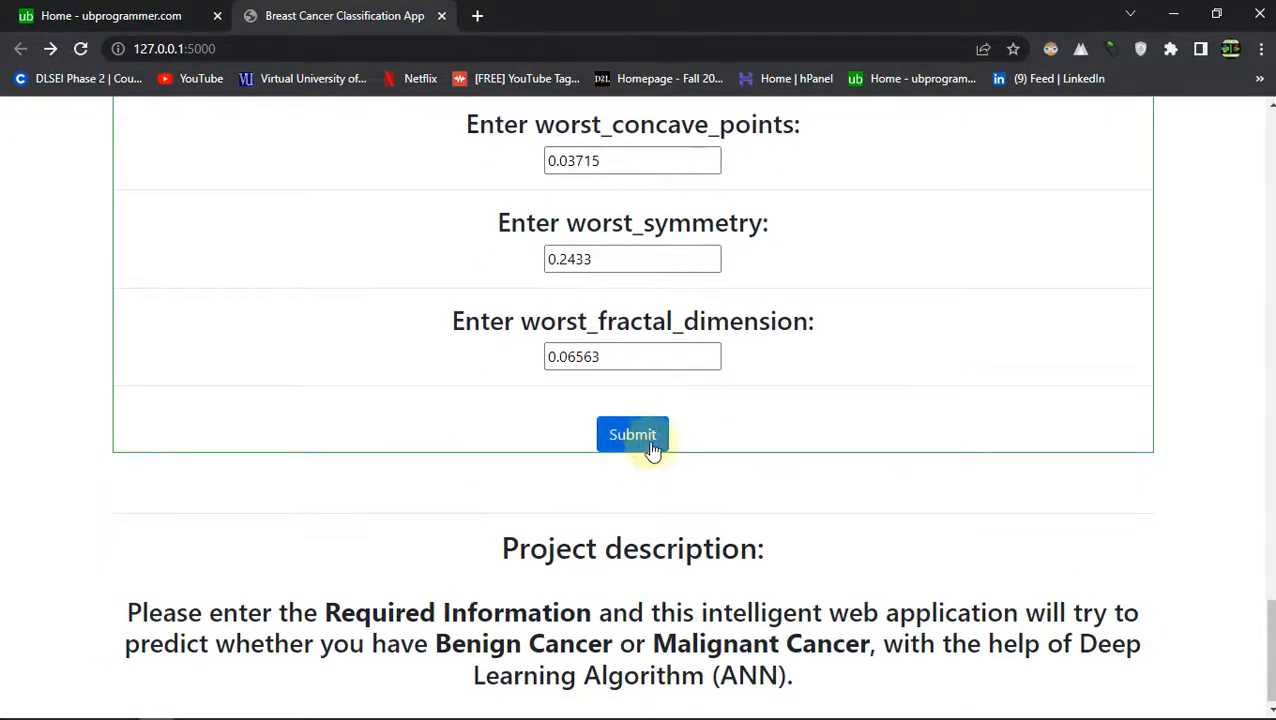
left_click(632, 434)
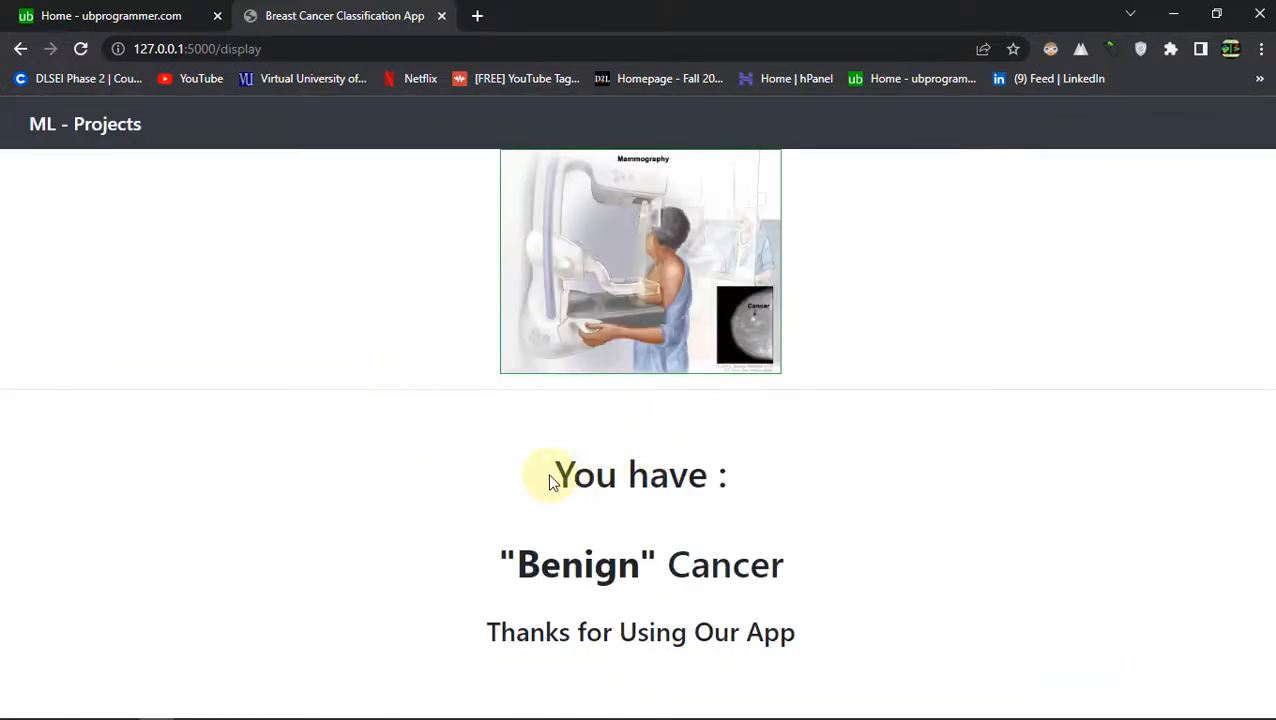
mouse_move(545, 548)
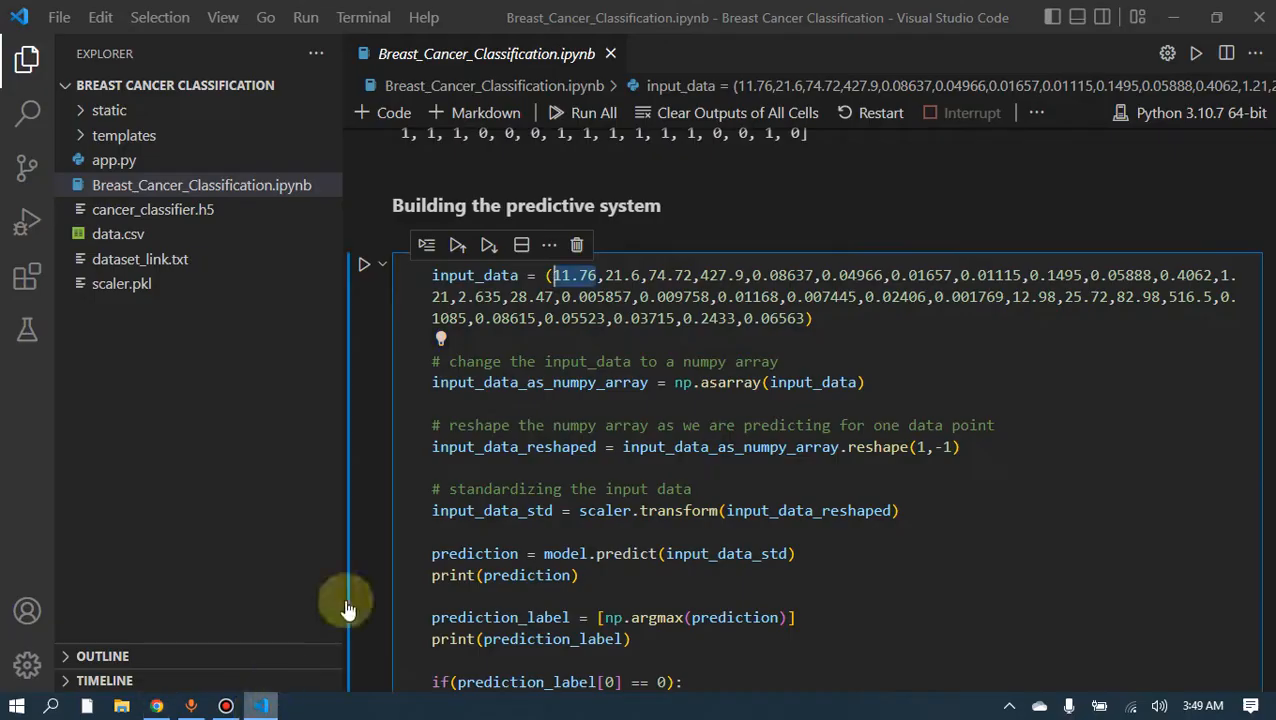
- Review the predictive-system input values in the notebook, then return to the filled form in Chrome
scroll("down", 3)
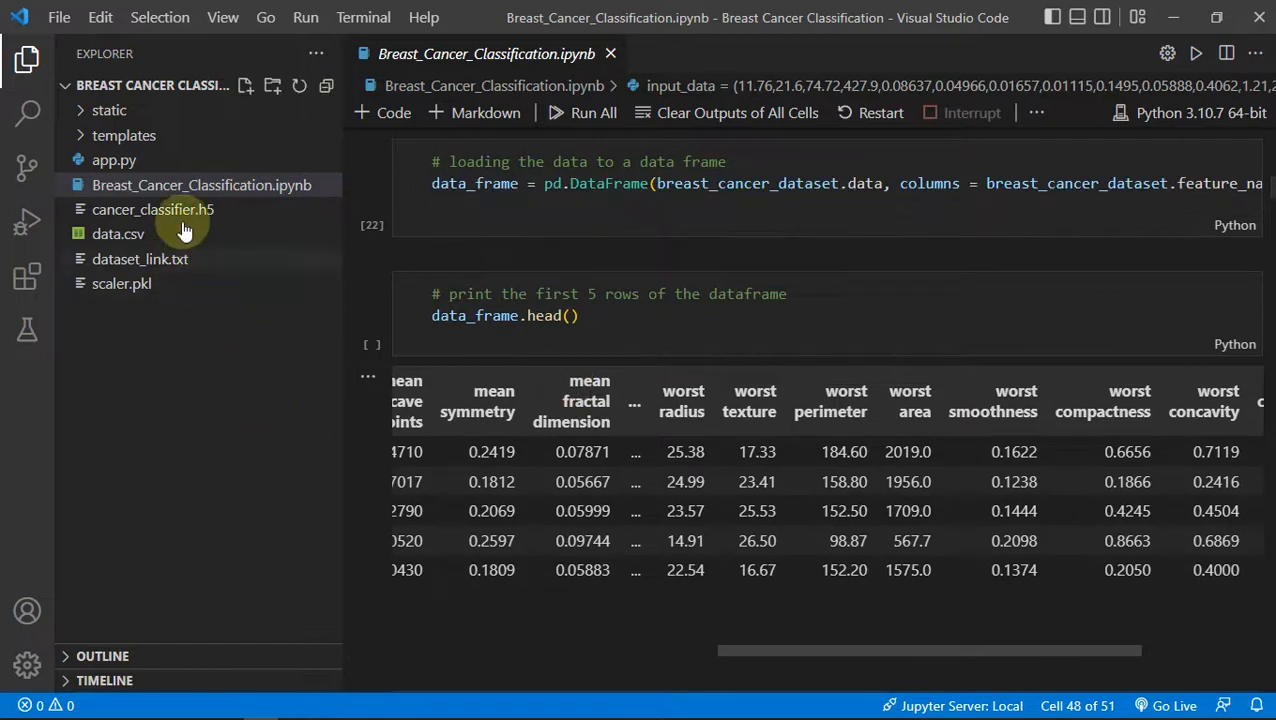
left_click(140, 259)
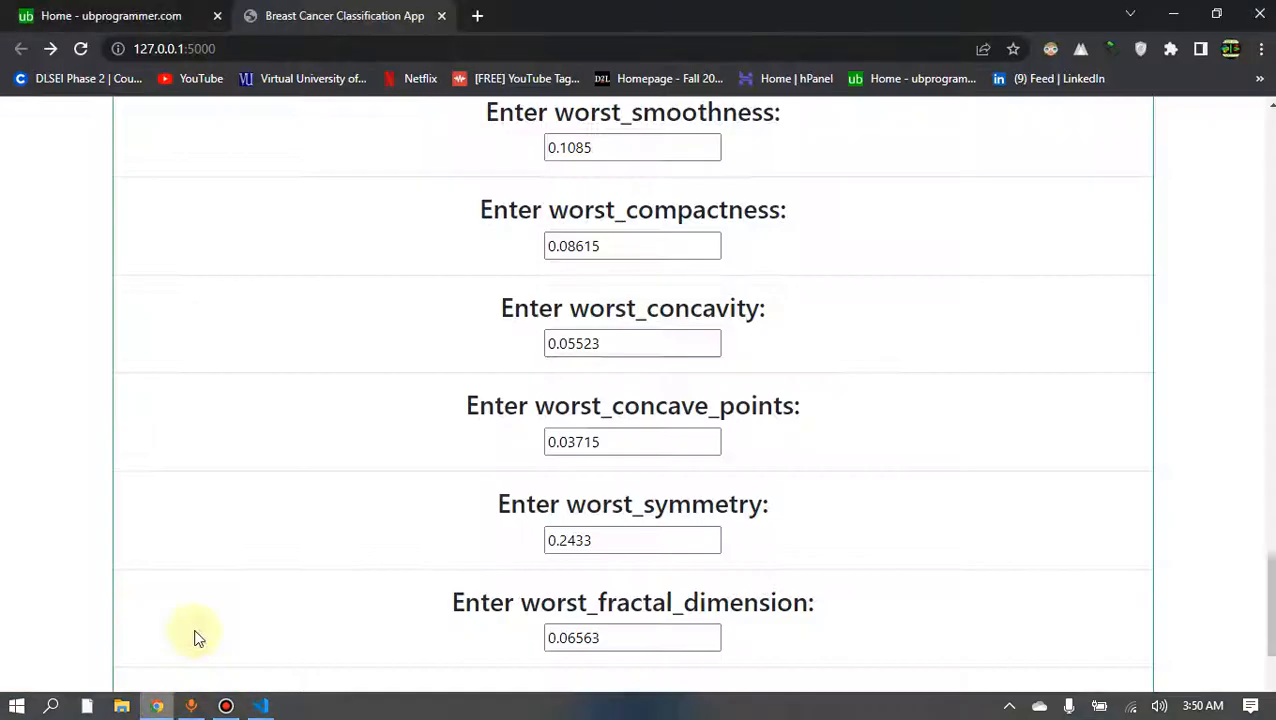
- Check dataset_link.txt, then reopen the classification notebook
left_click(110, 15)
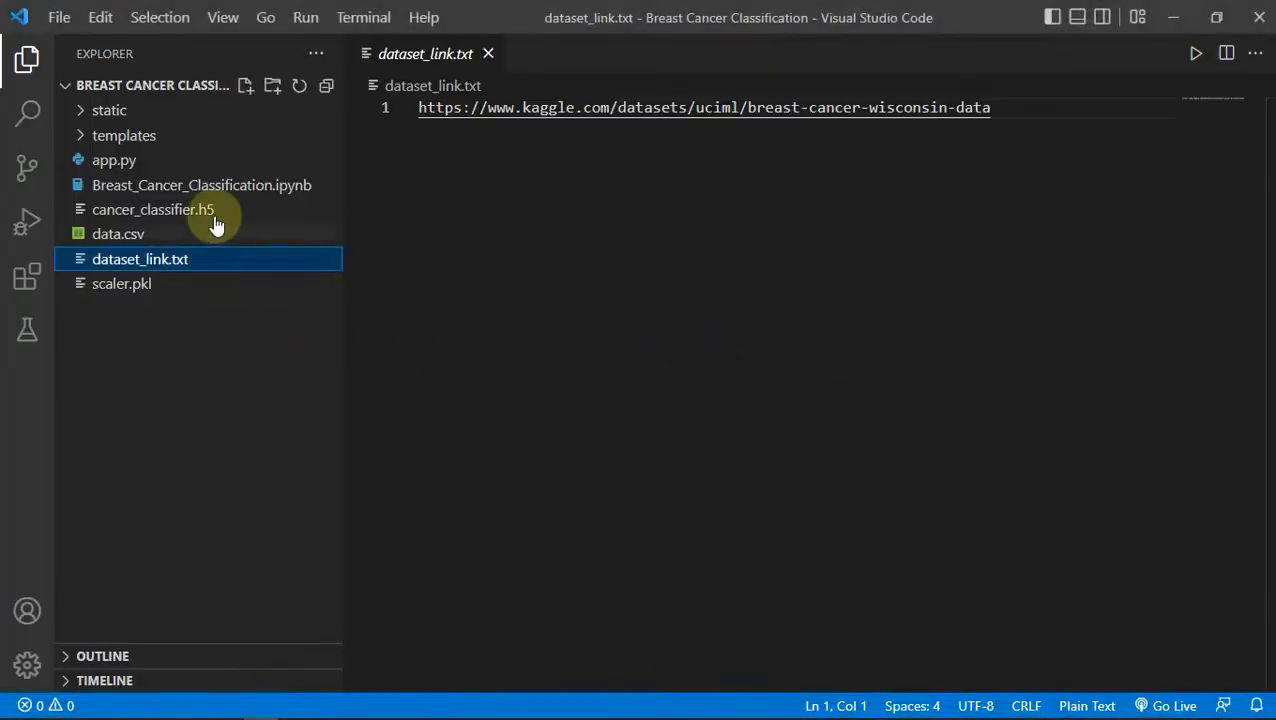
left_click(201, 185)
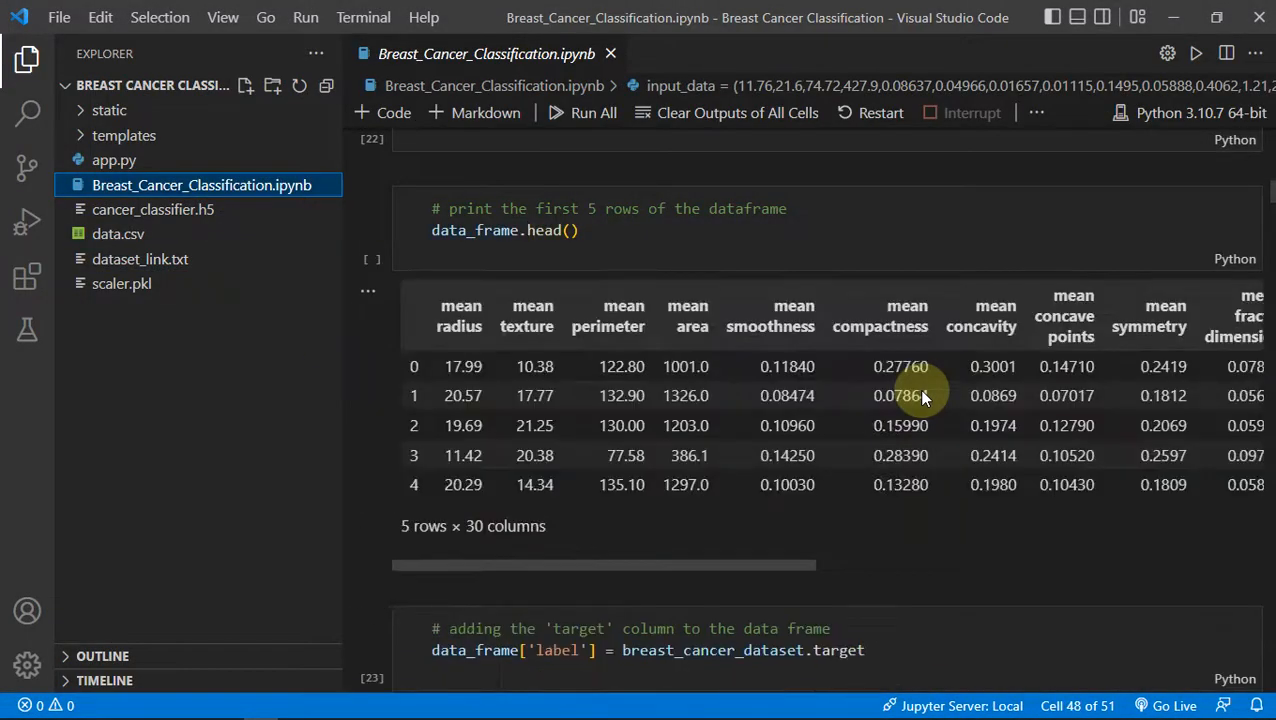
mouse_move(865, 517)
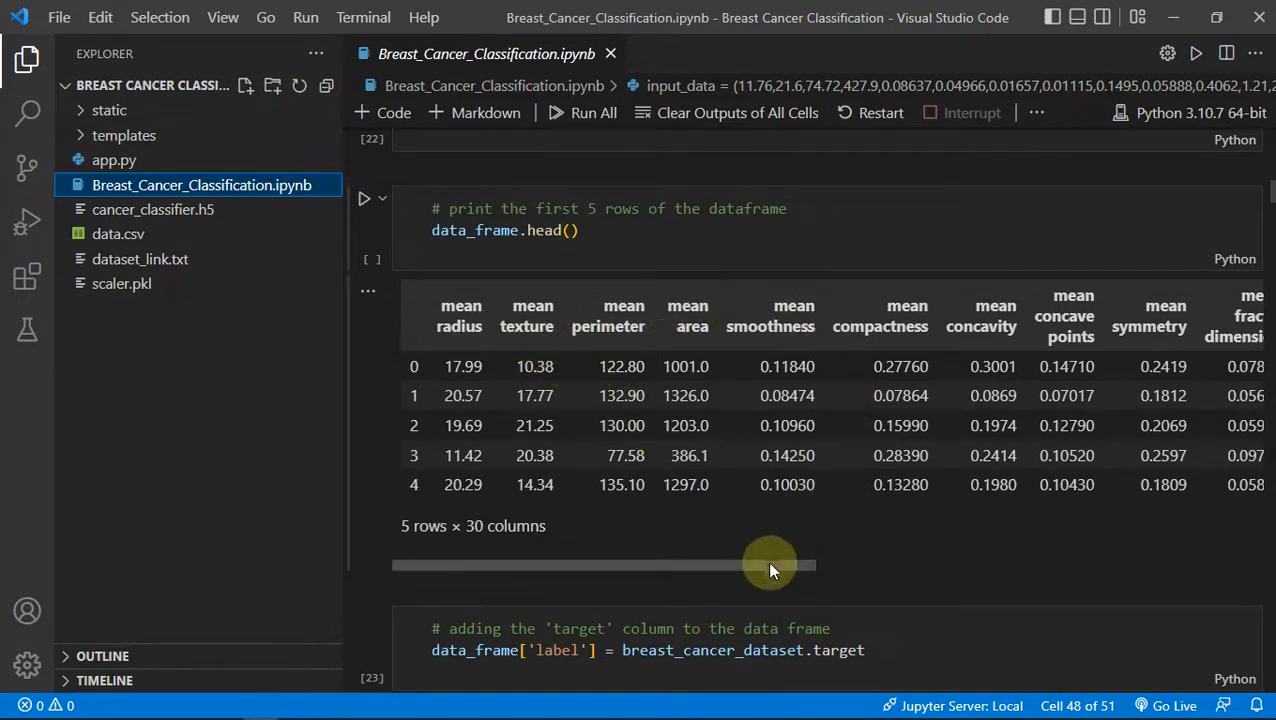
mouse_move(775, 572)
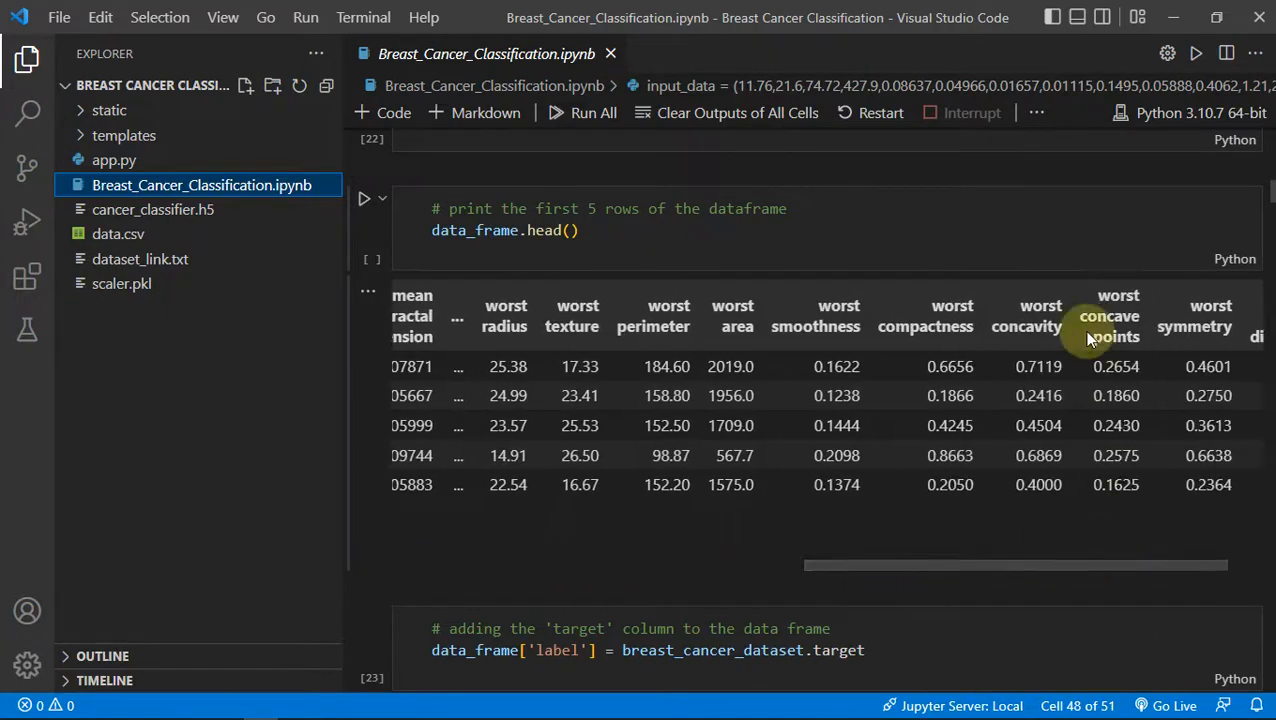
- Go through data exploration and train-test split cells to 'Standardize the data'
scroll("down", 3)
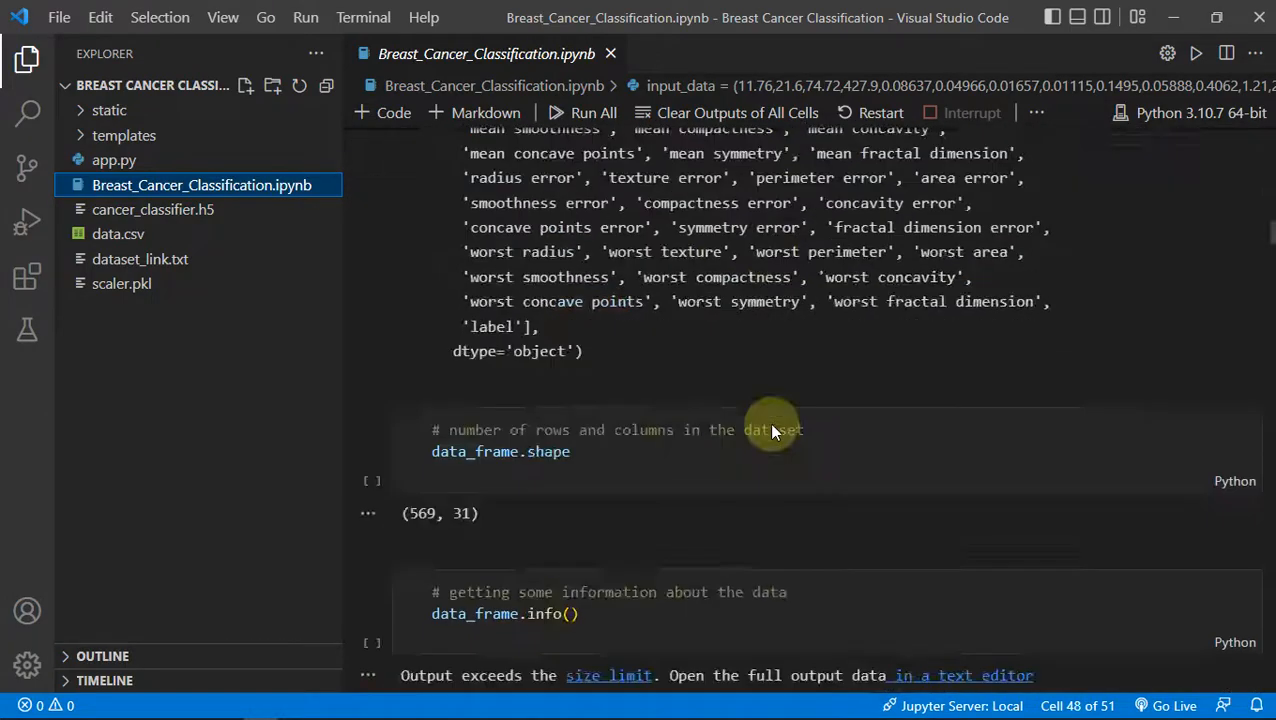
scroll("down", 3)
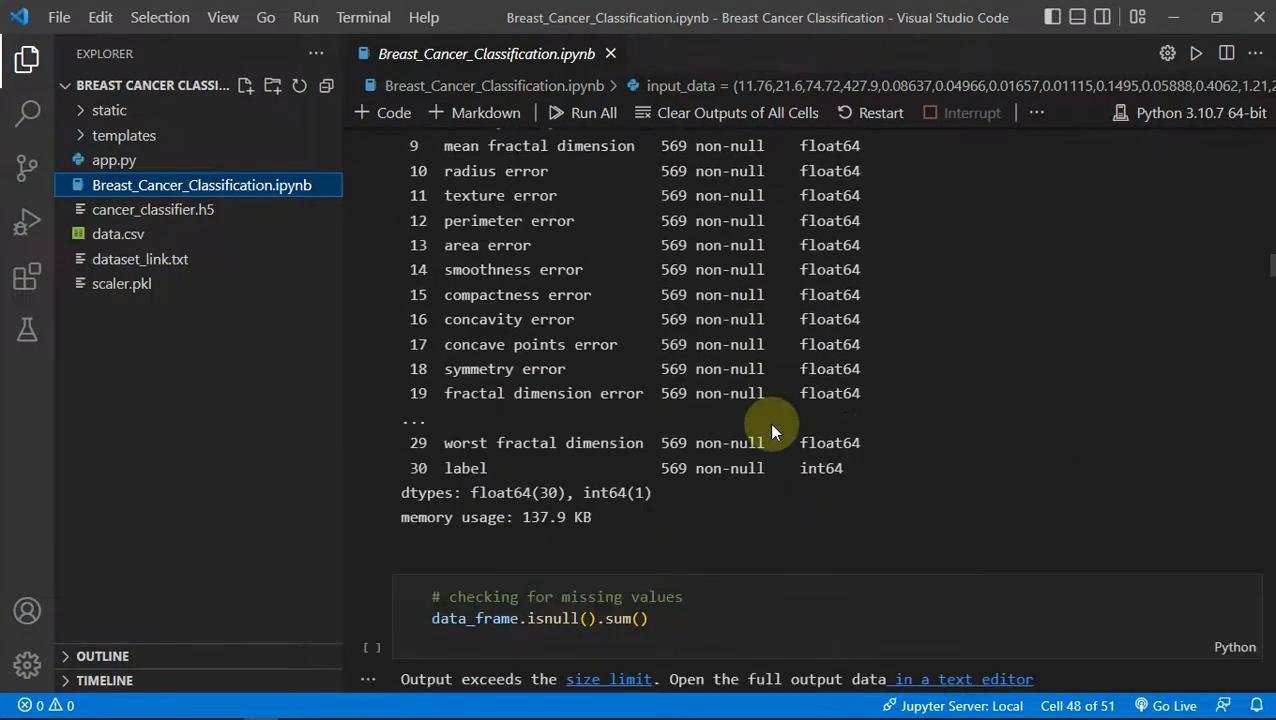
scroll("down", 3)
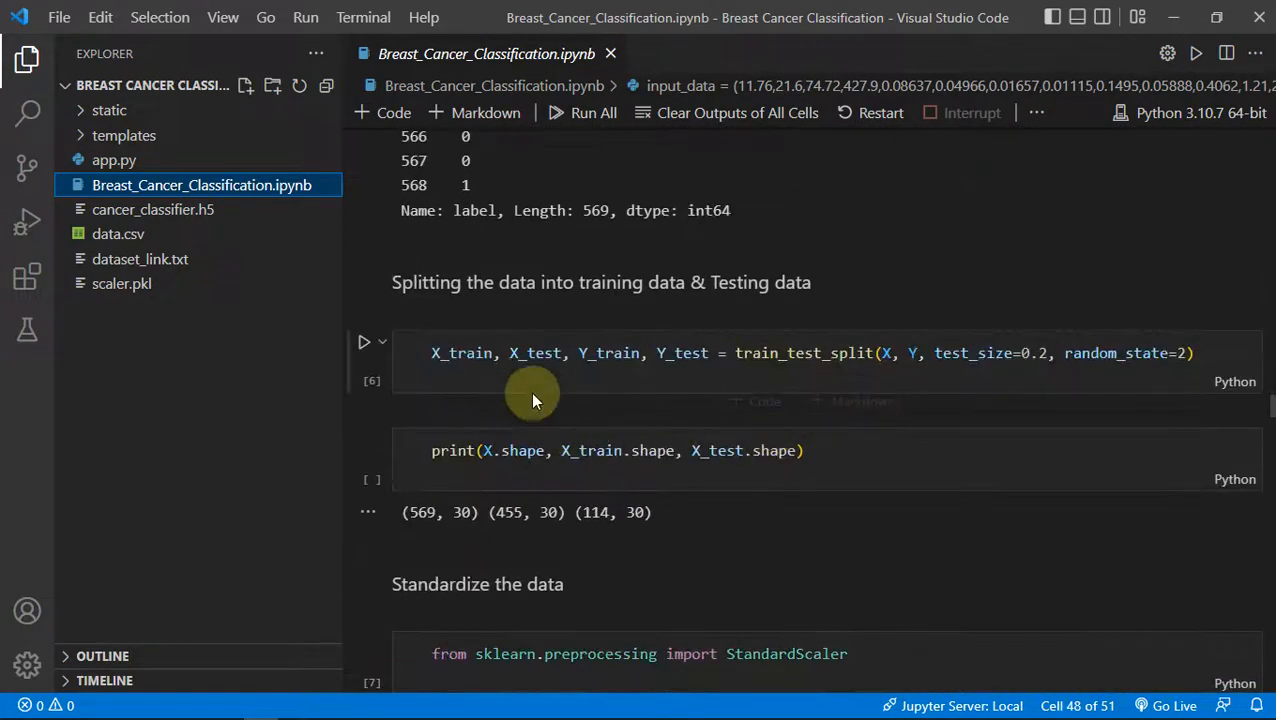
scroll("down", 3)
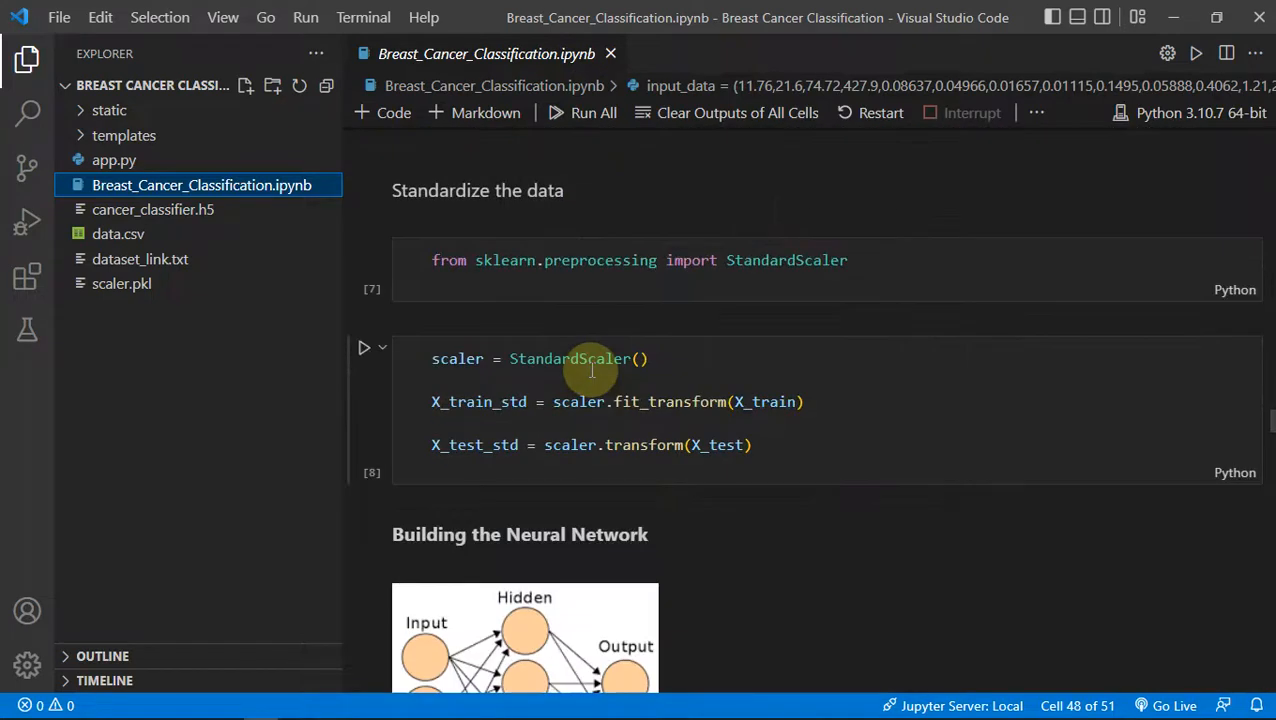
mouse_move(800, 408)
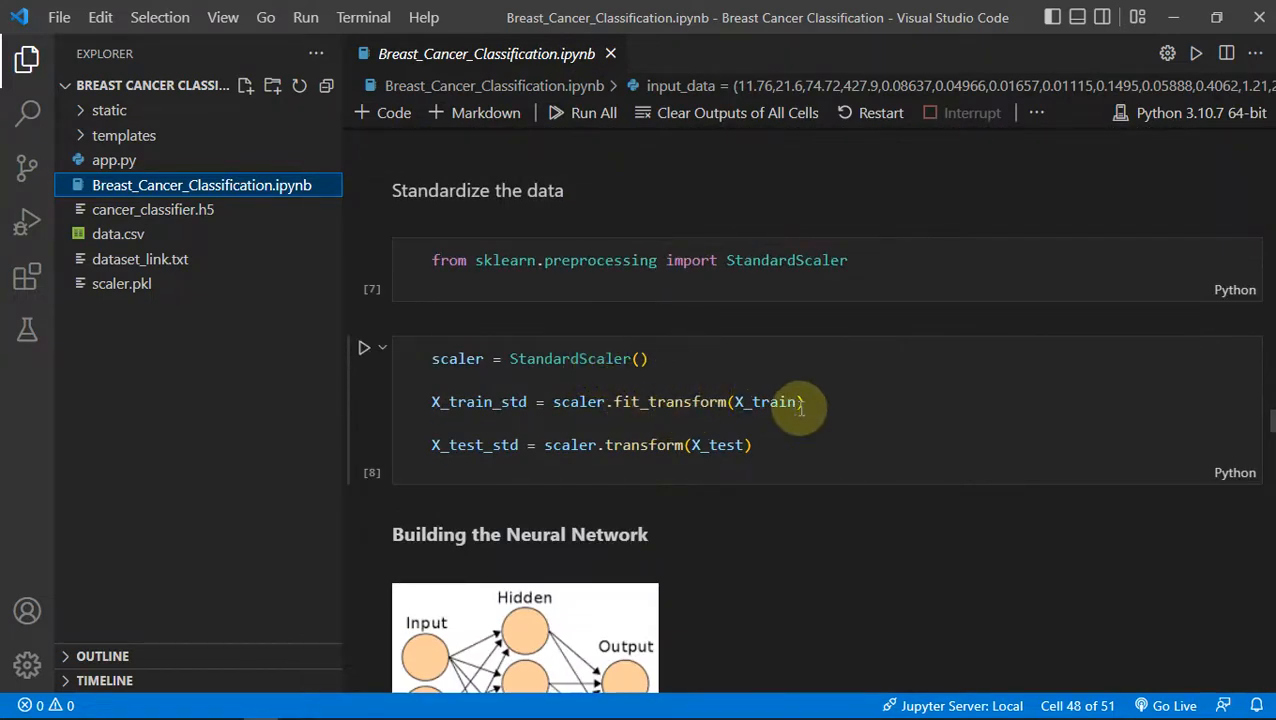
mouse_move(800, 455)
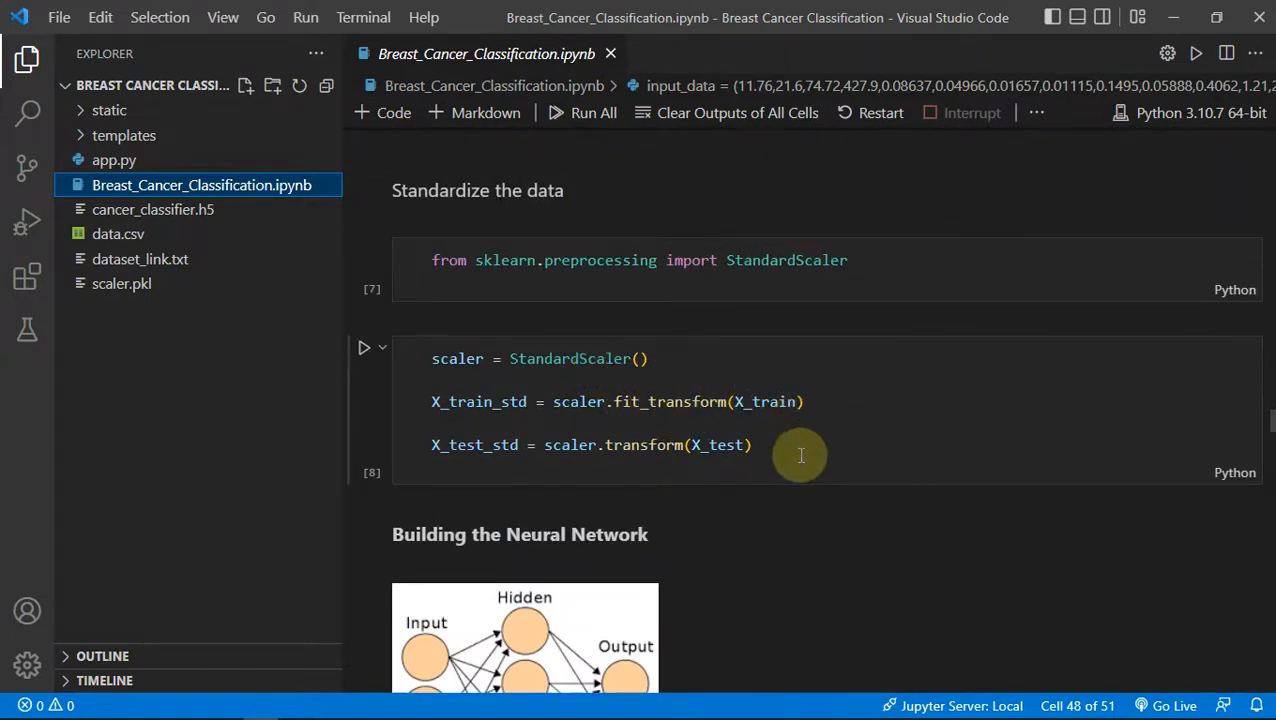
mouse_move(800, 459)
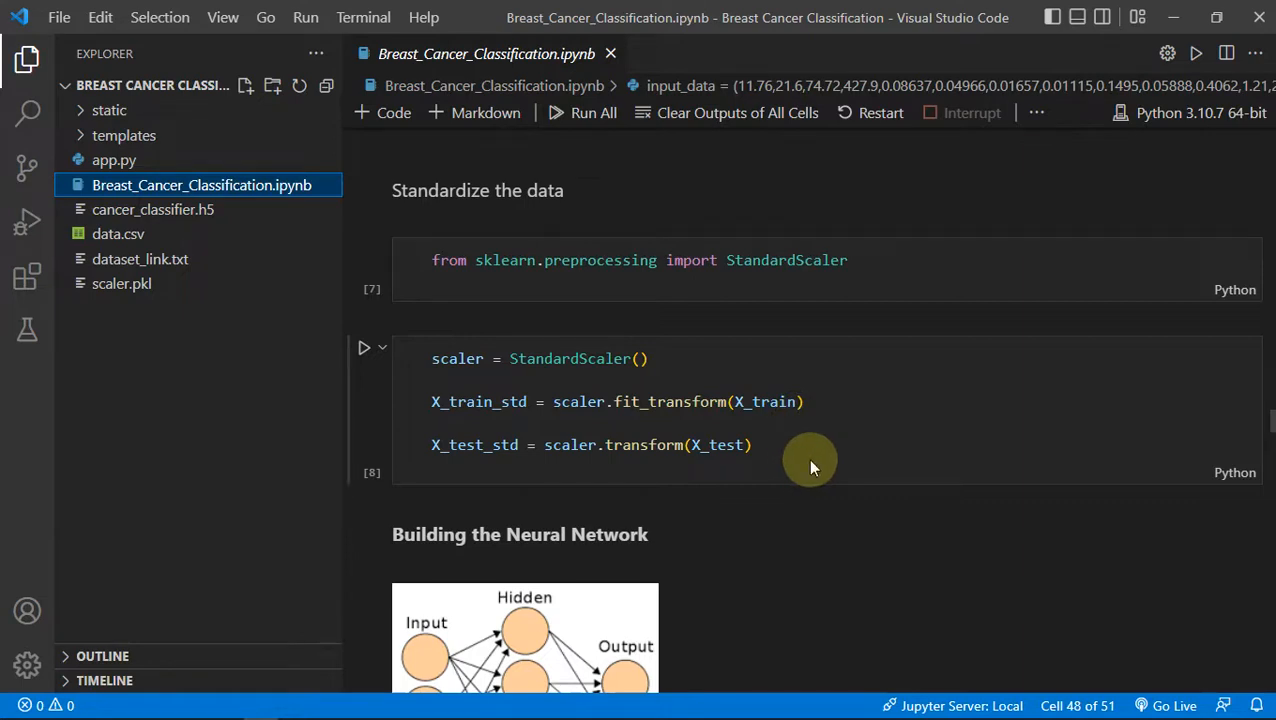
mouse_move(819, 261)
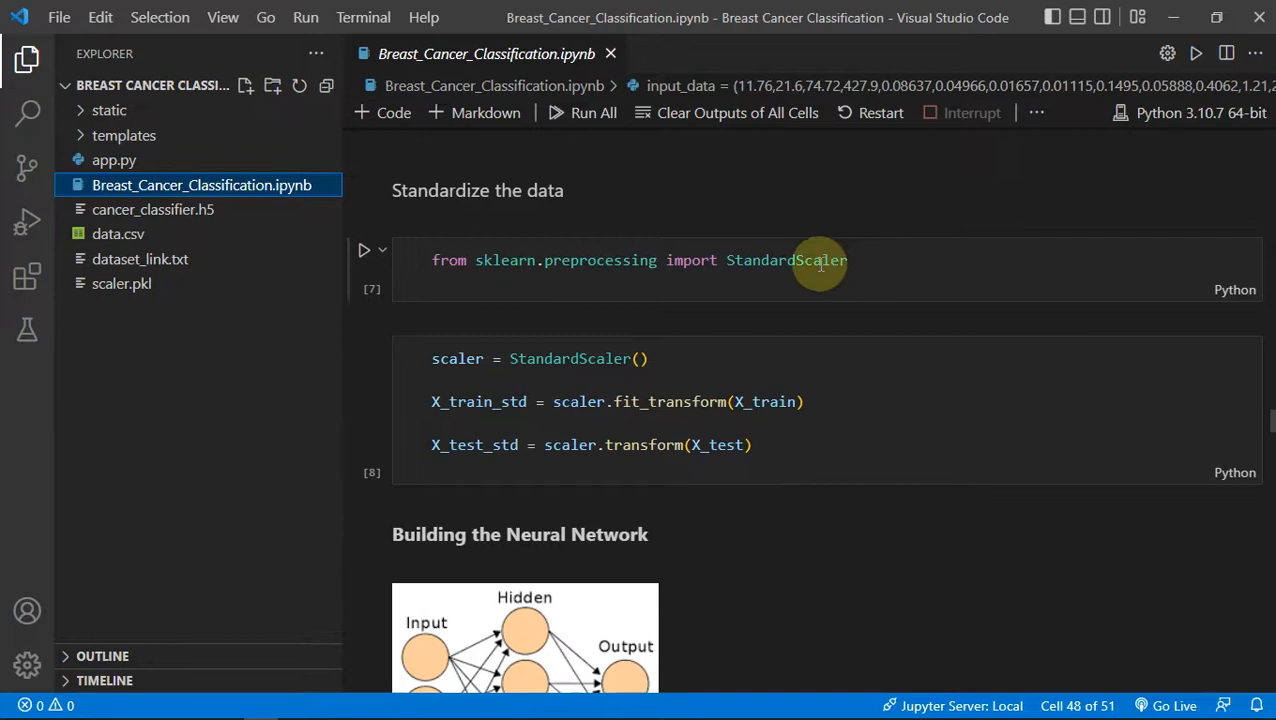
mouse_move(668, 310)
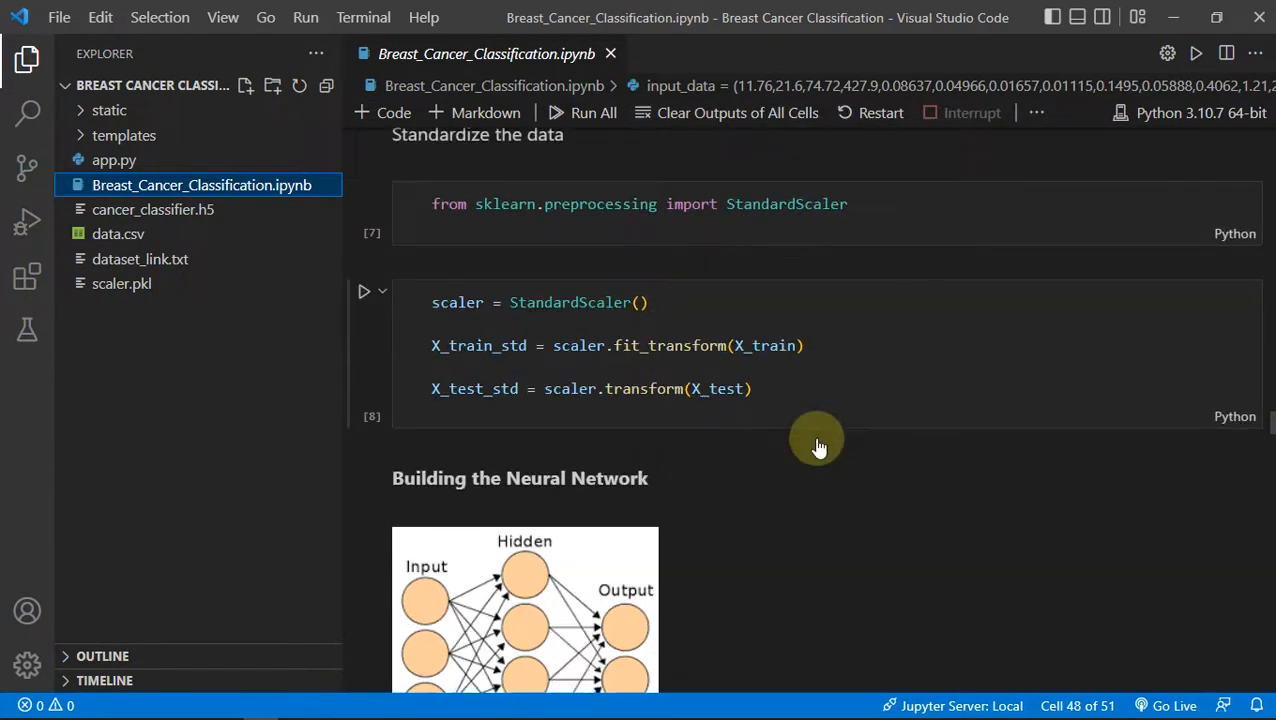
- Scroll past the StandardScaler cells and network diagram to the model.fit epoch output
scroll("down", 3)
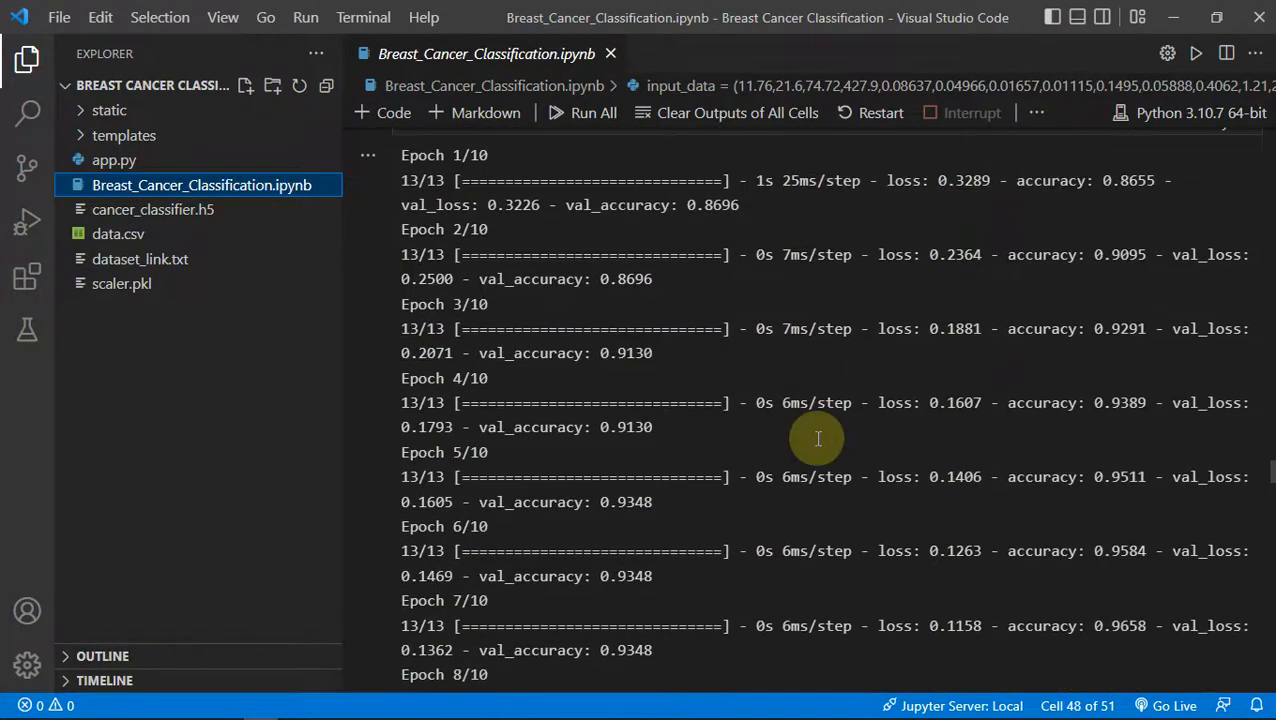
- Review the loss plot, accuracy evaluation and prediction probability cells
scroll("down", 3)
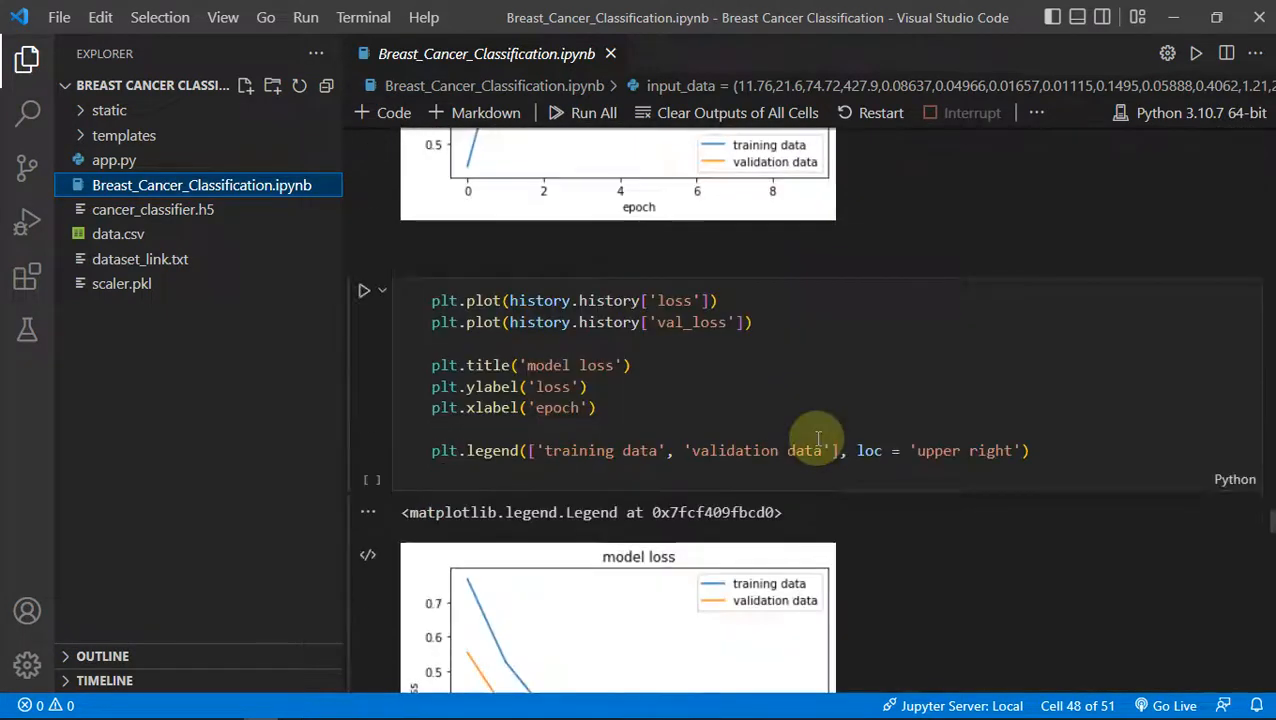
scroll("down", 3)
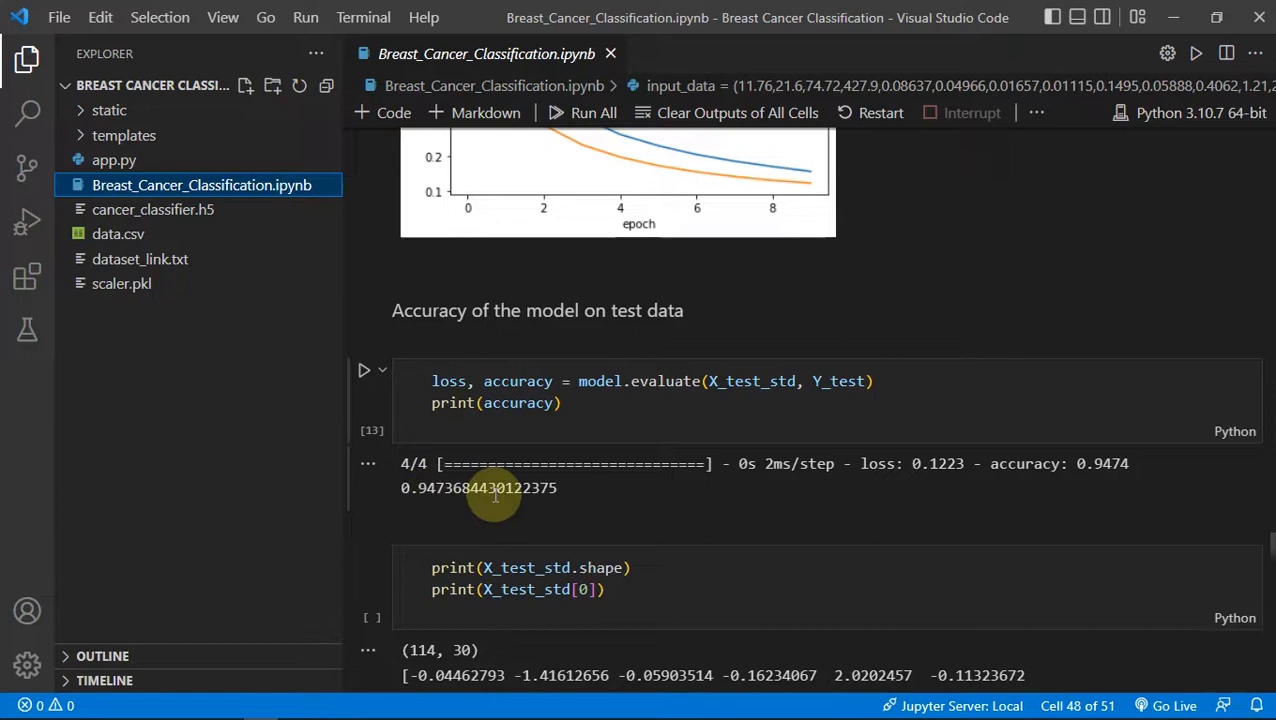
scroll("down", 3)
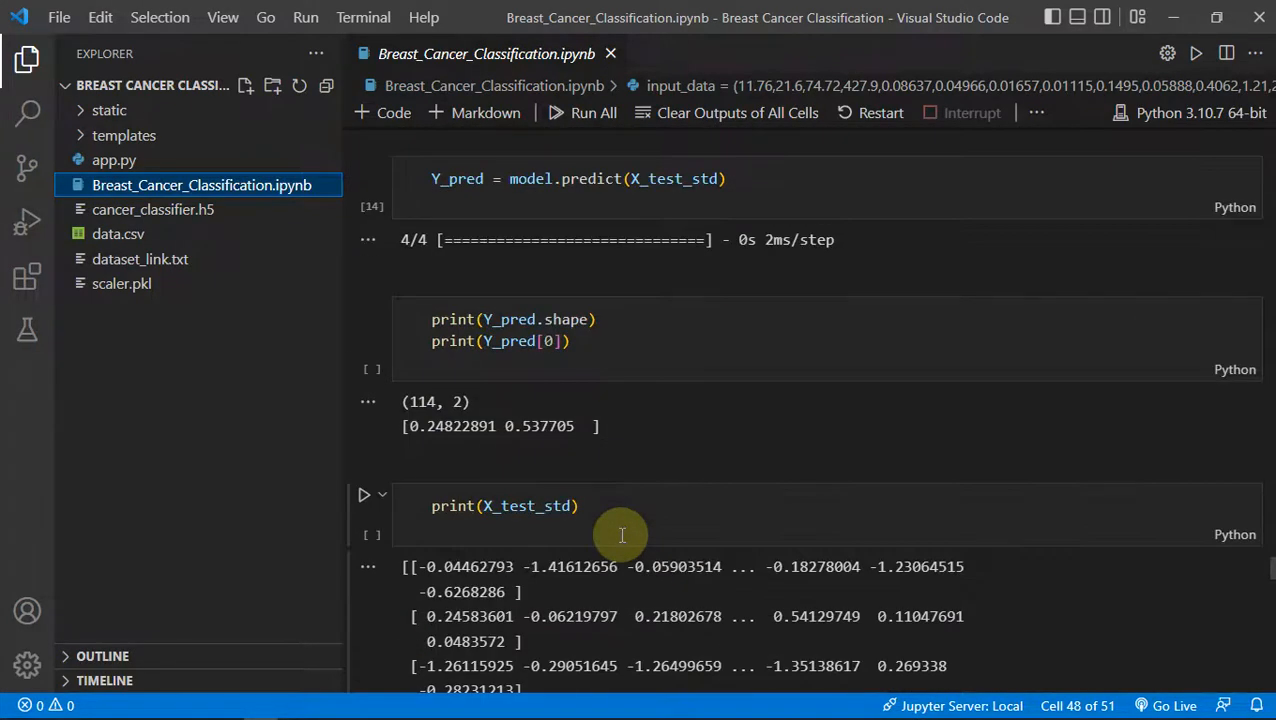
scroll("down", 3)
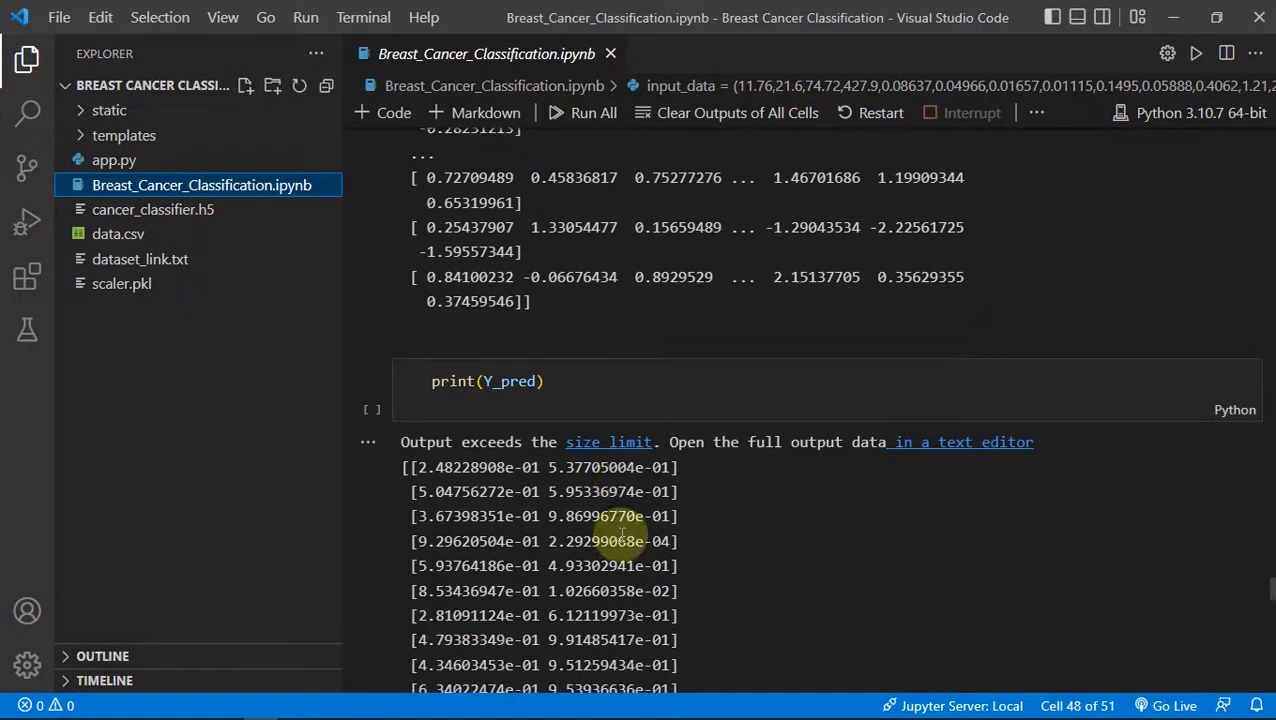
scroll("down", 3)
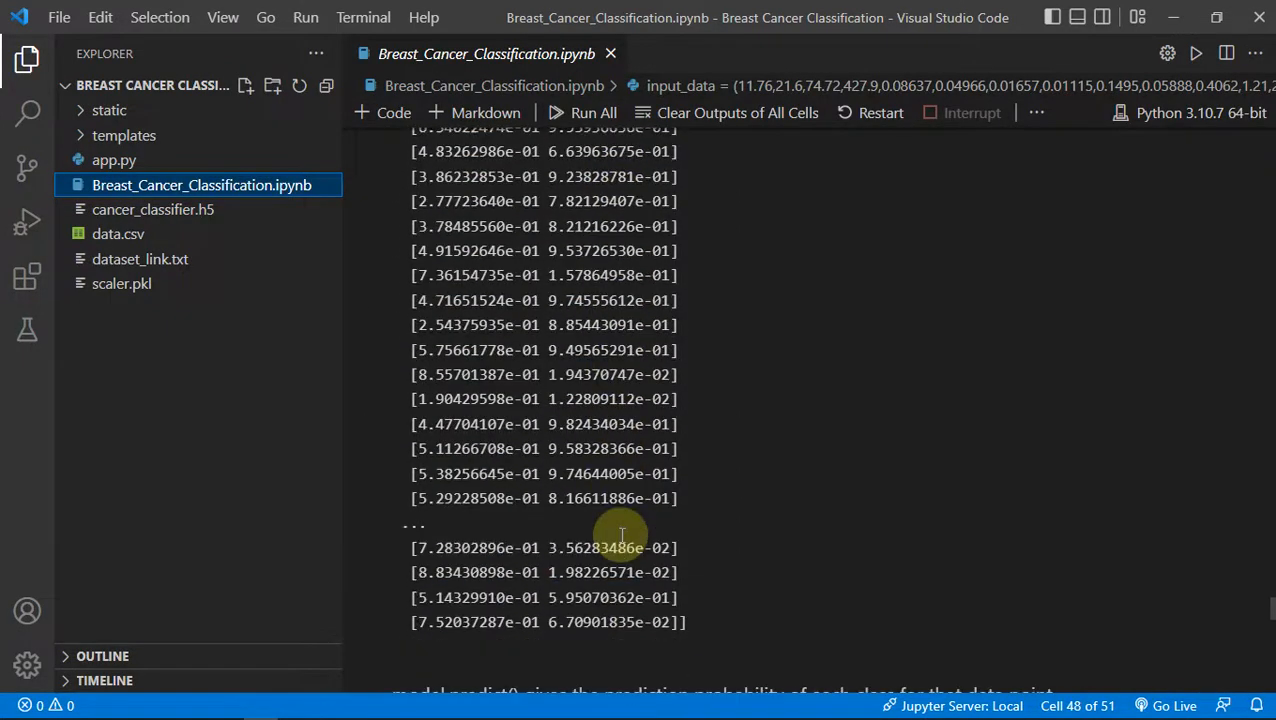
- Go through argmax class labels to 'Building the predictive system', then open app.py
scroll("down", 3)
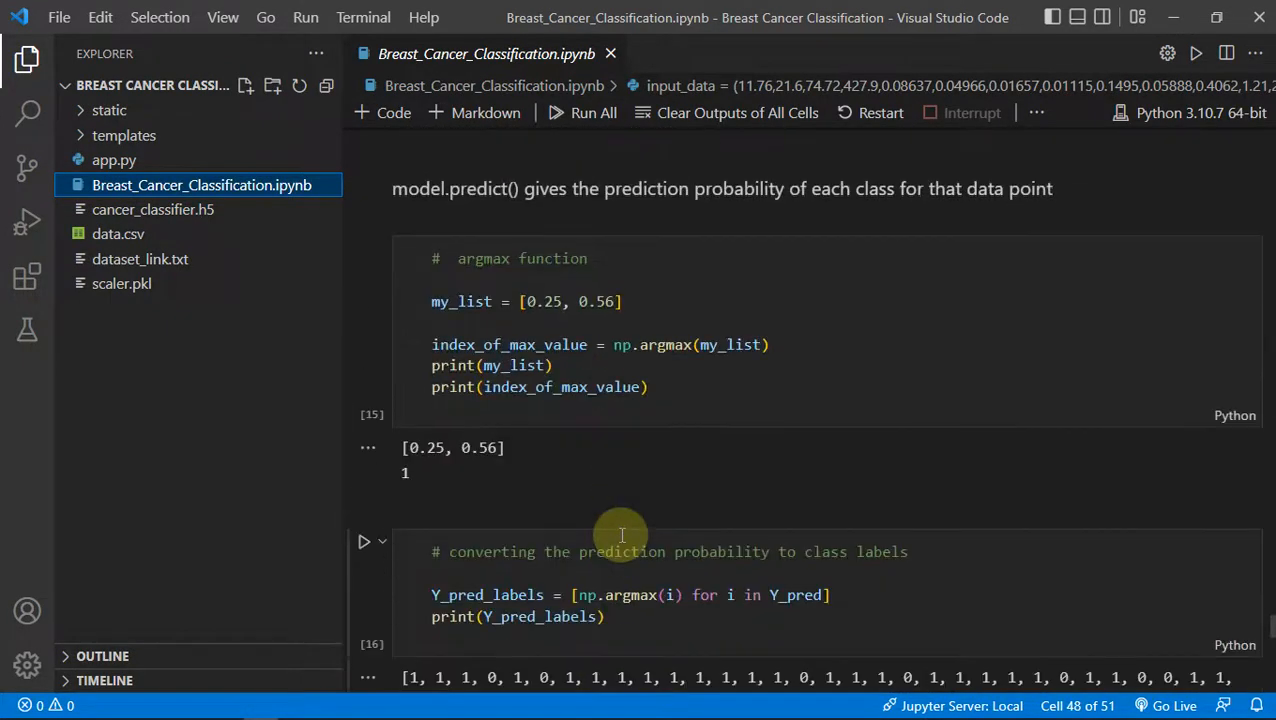
scroll("down", 3)
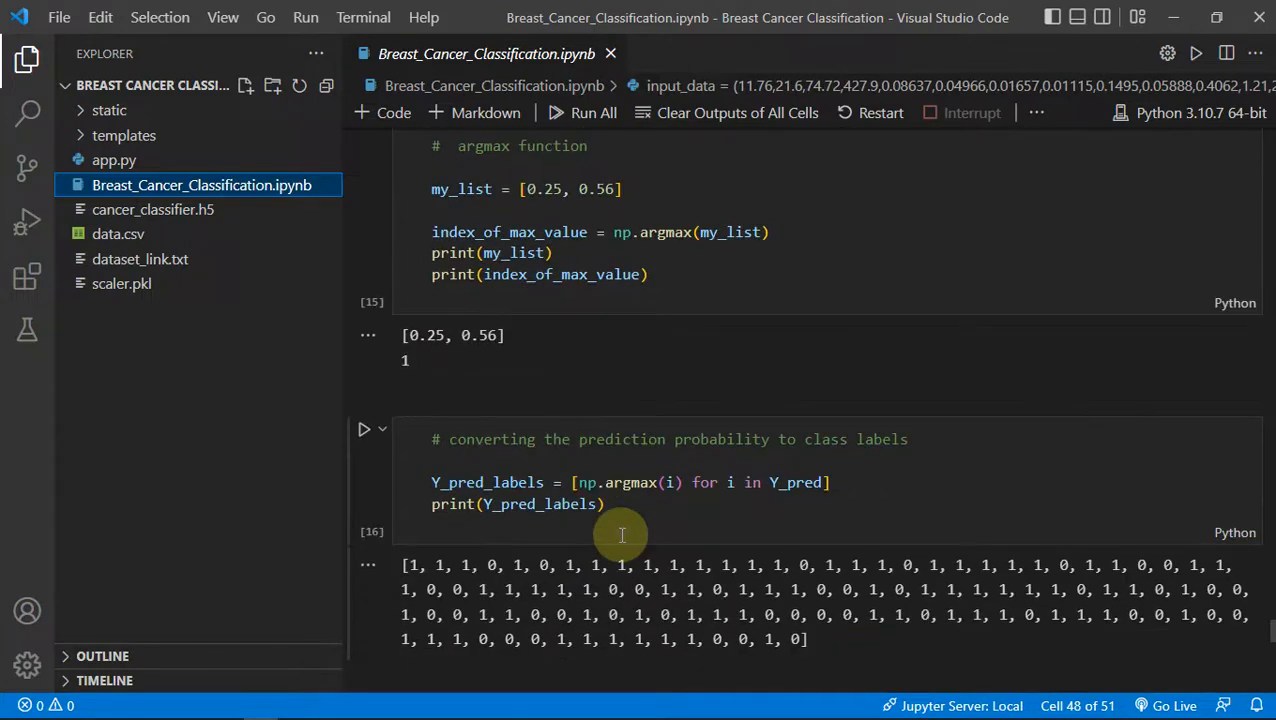
mouse_move(787, 508)
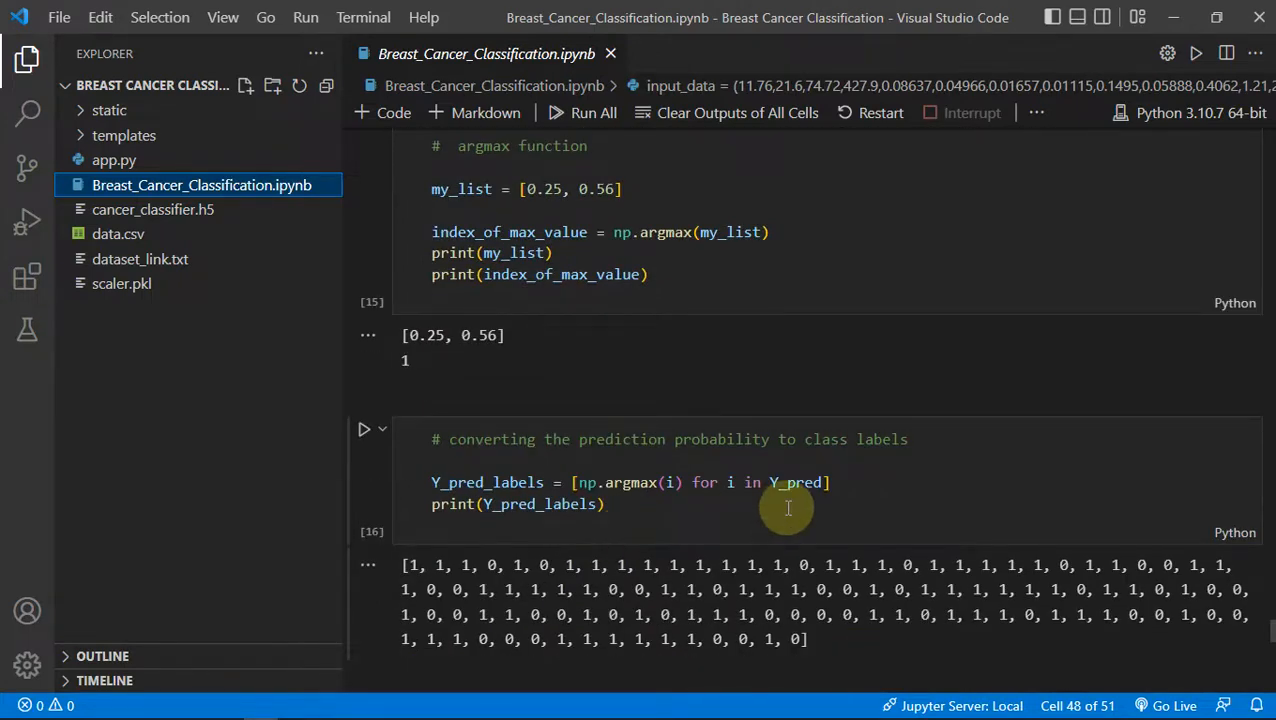
scroll("down", 3)
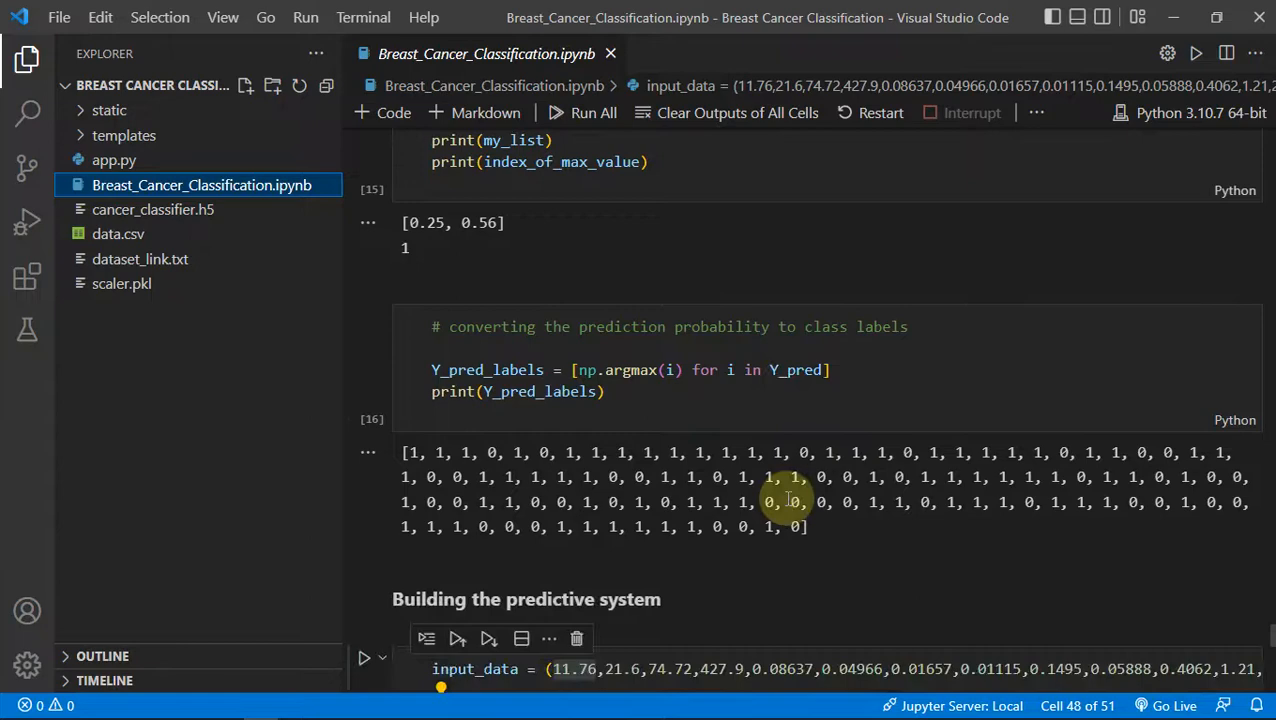
scroll("down", 3)
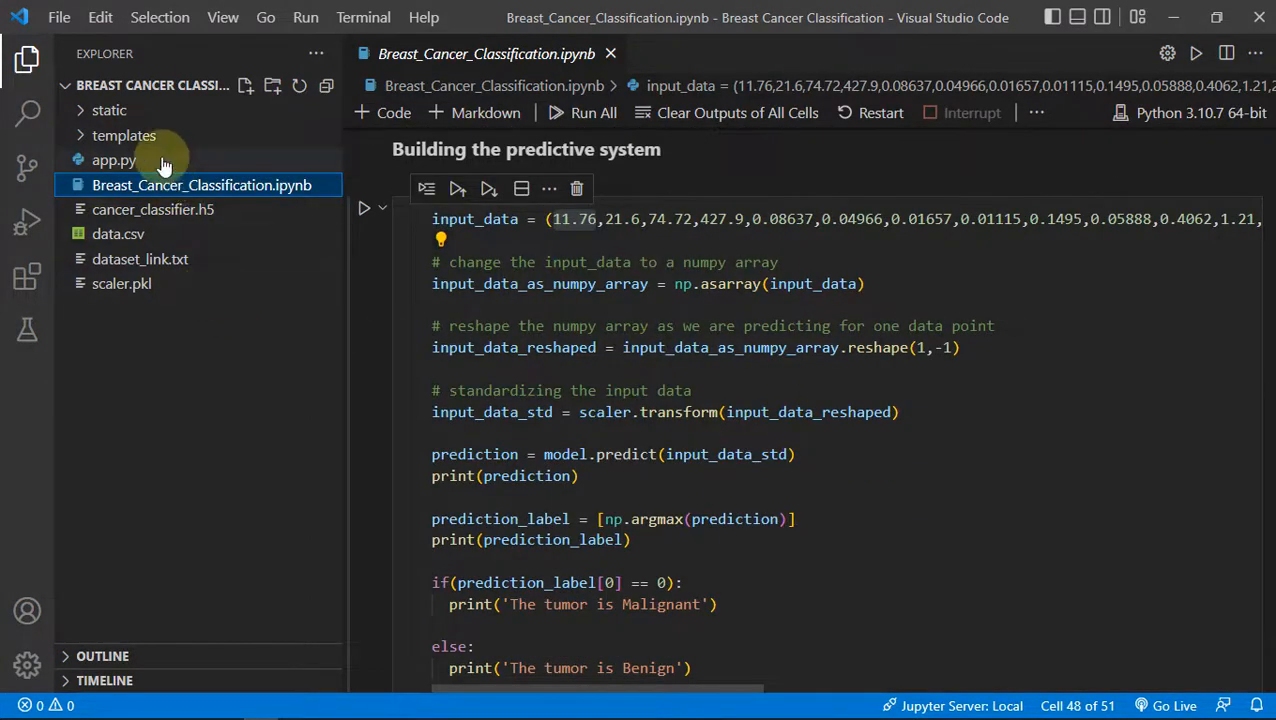
left_click(114, 160)
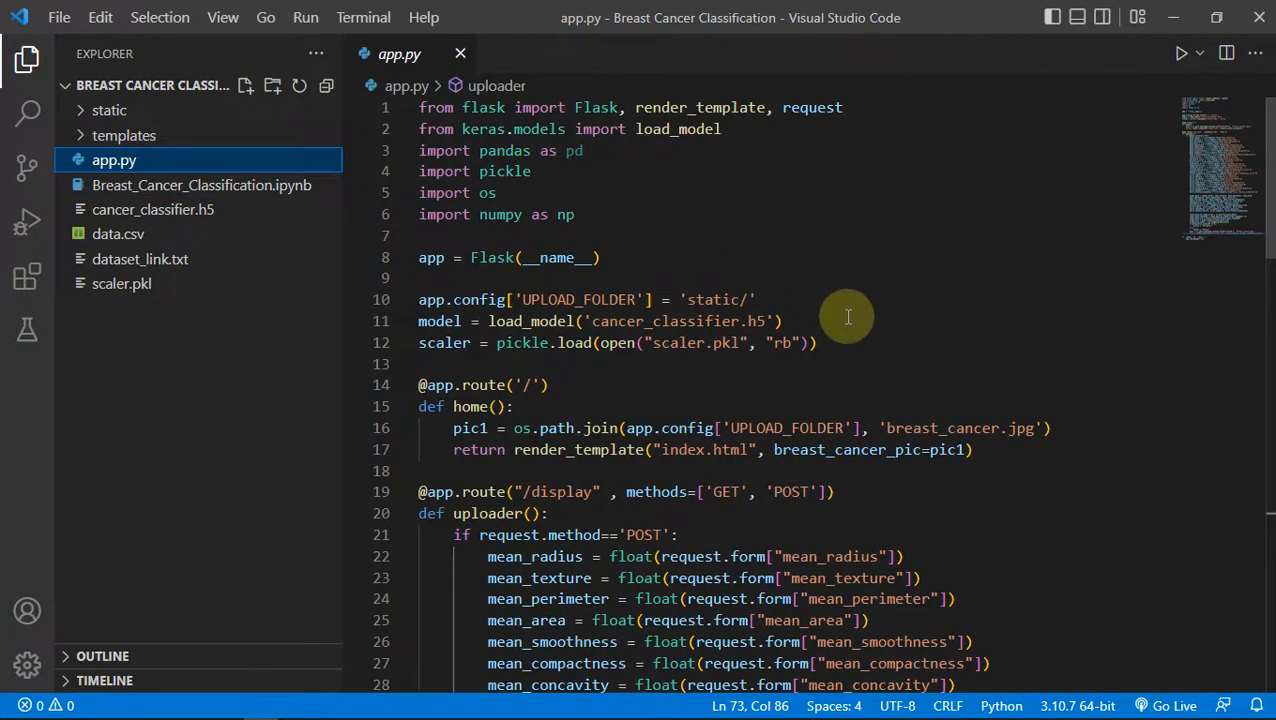
- Review app.py's POST handler reading request.form values and scaling them
scroll("down", 3)
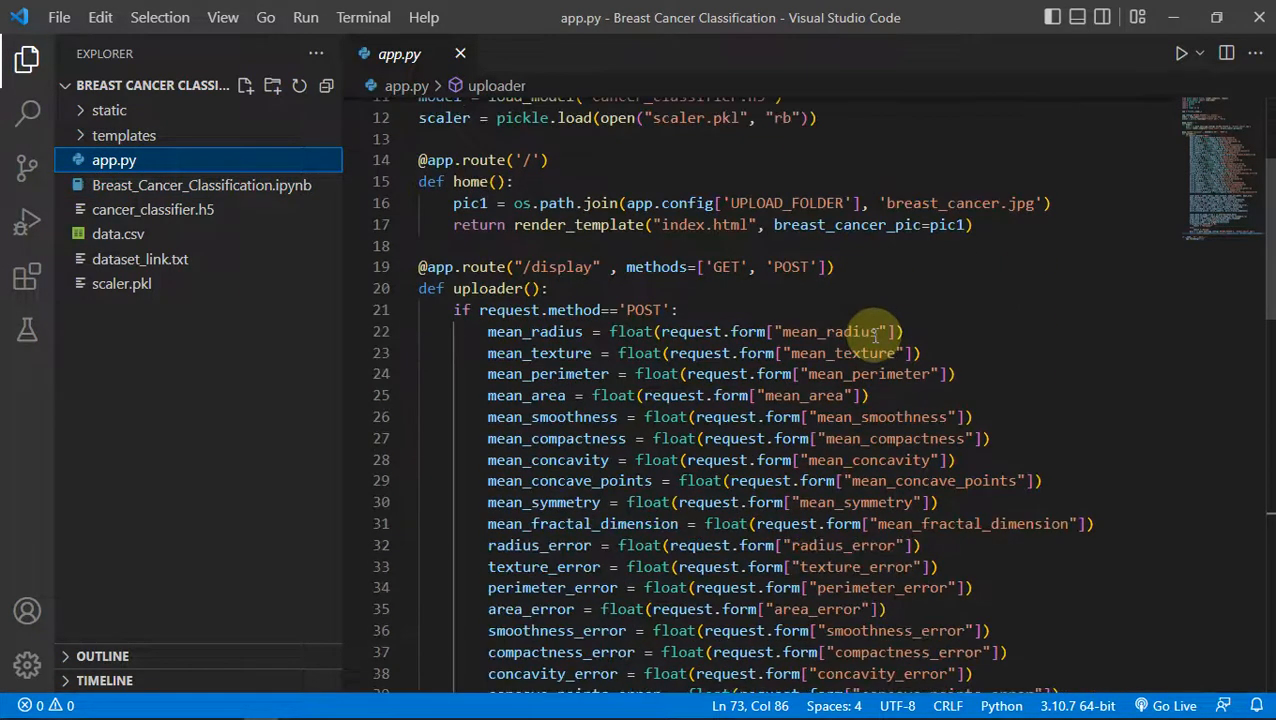
scroll("down", 3)
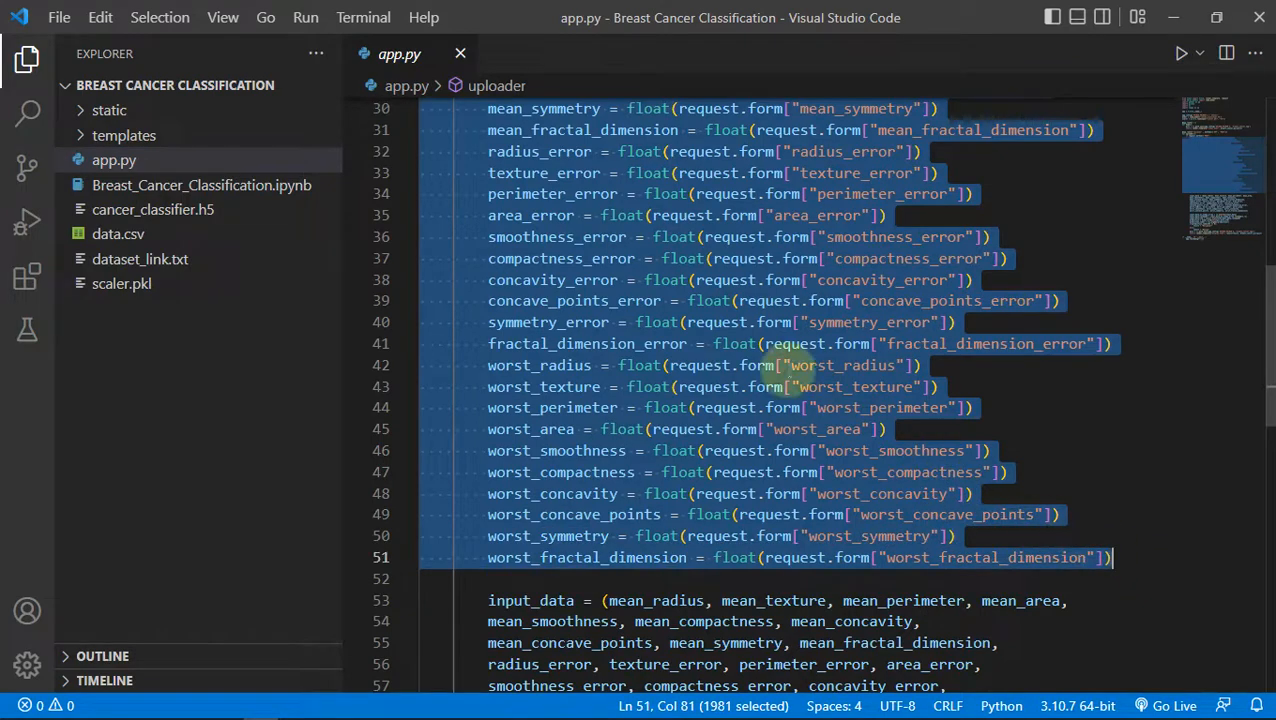
mouse_move(535, 330)
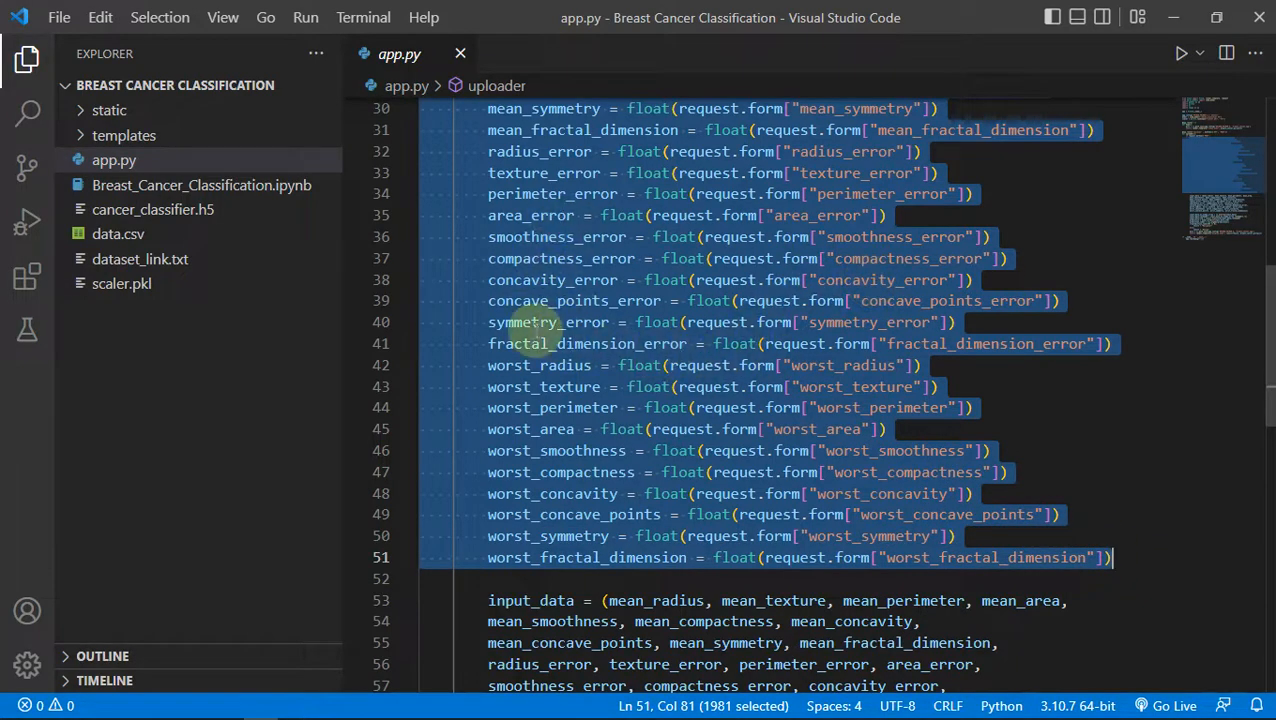
scroll("down", 3)
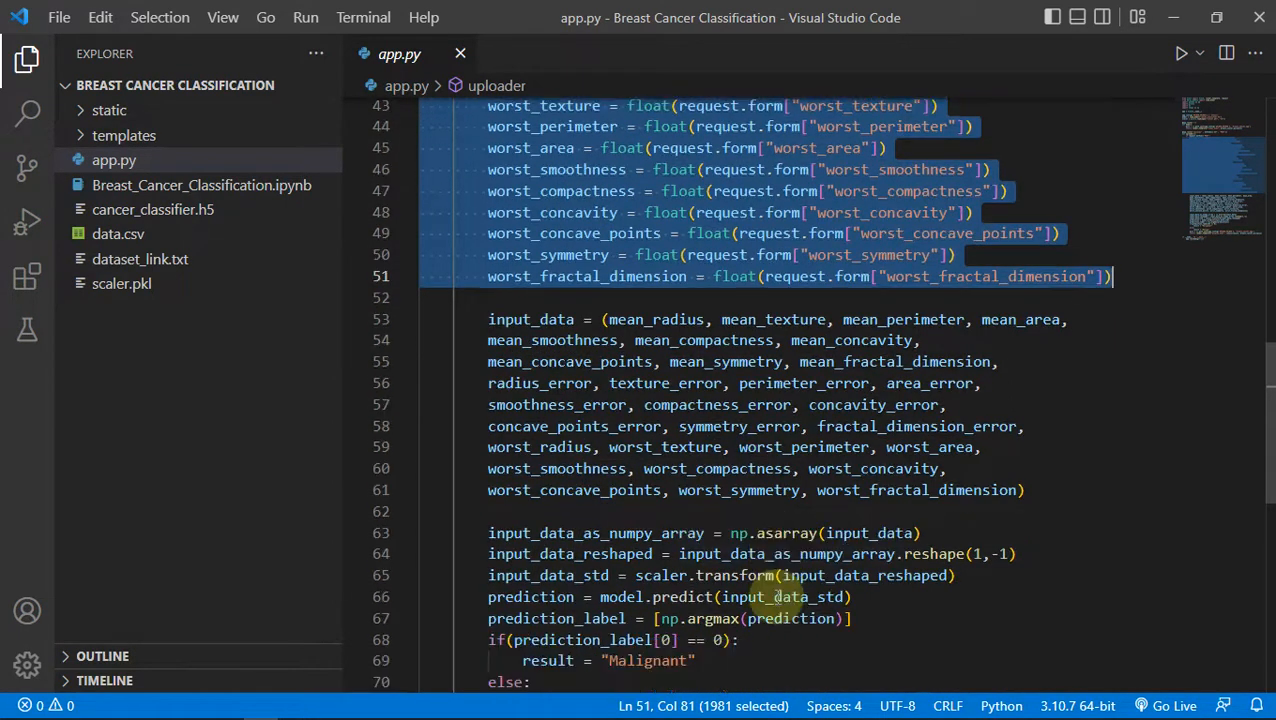
- Review the prediction, Malignant/Benign result and render_template result=result through app.run
scroll("down", 3)
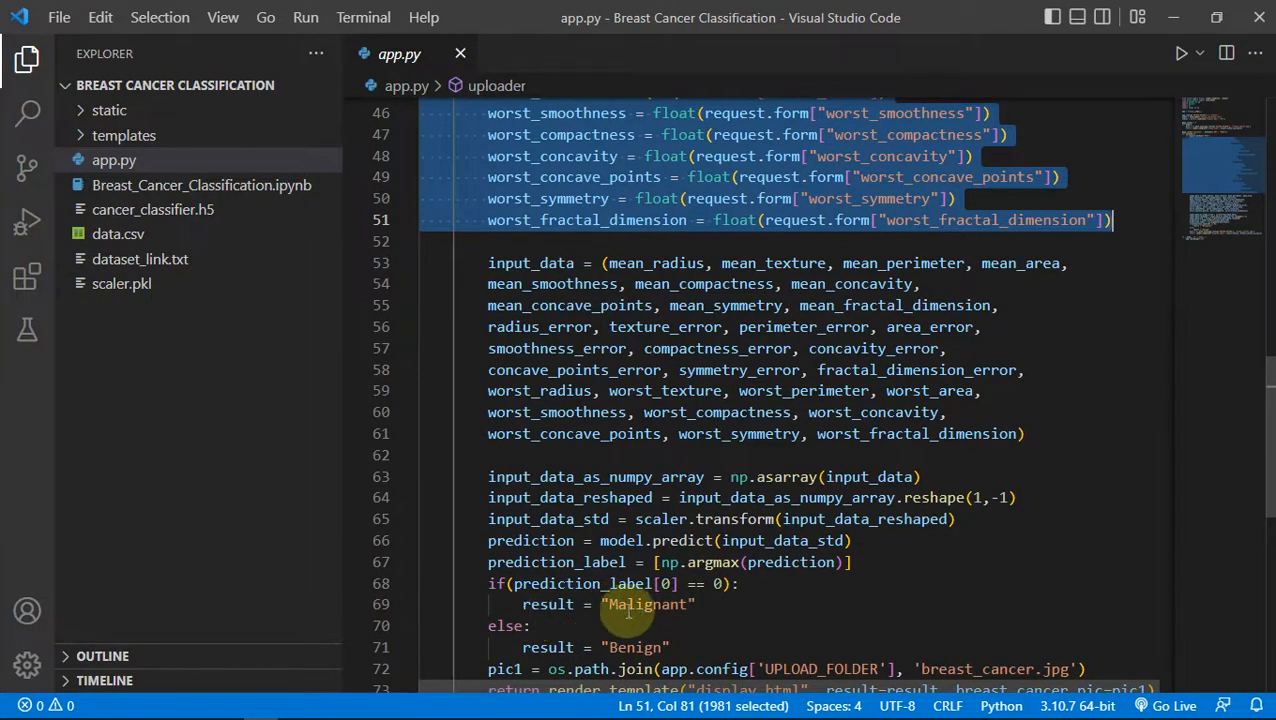
mouse_move(710, 613)
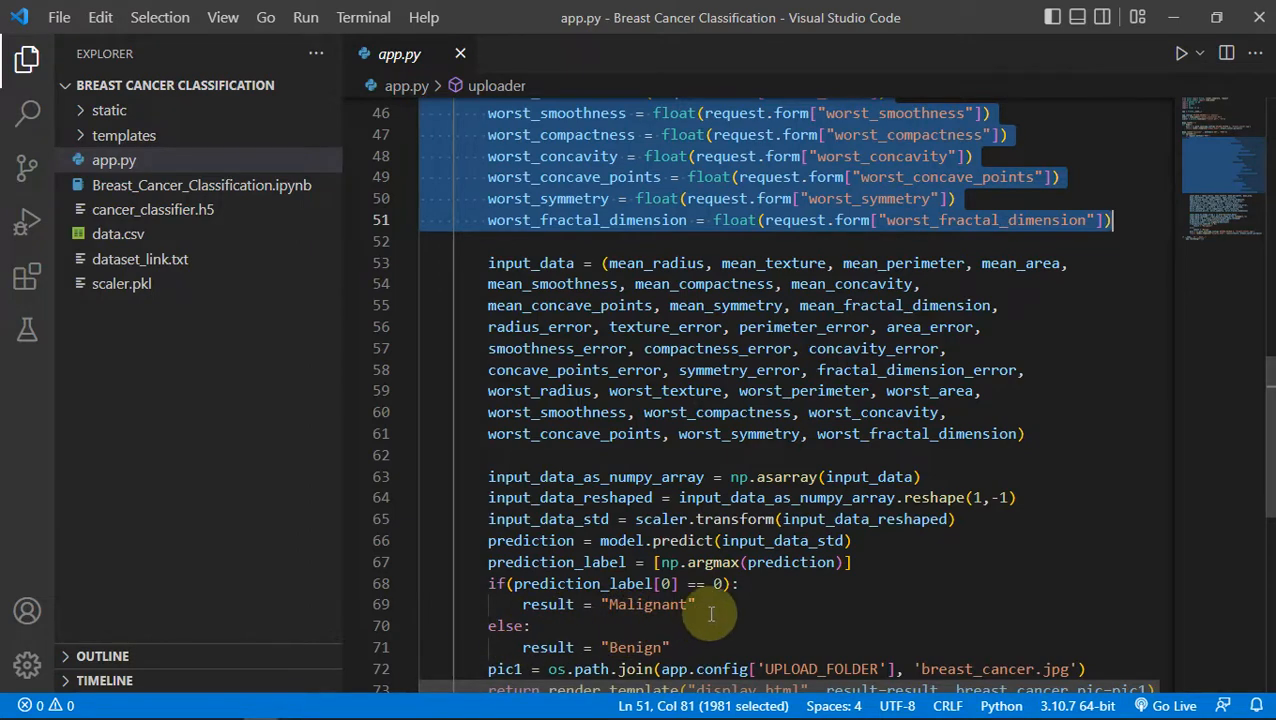
scroll("down", 3)
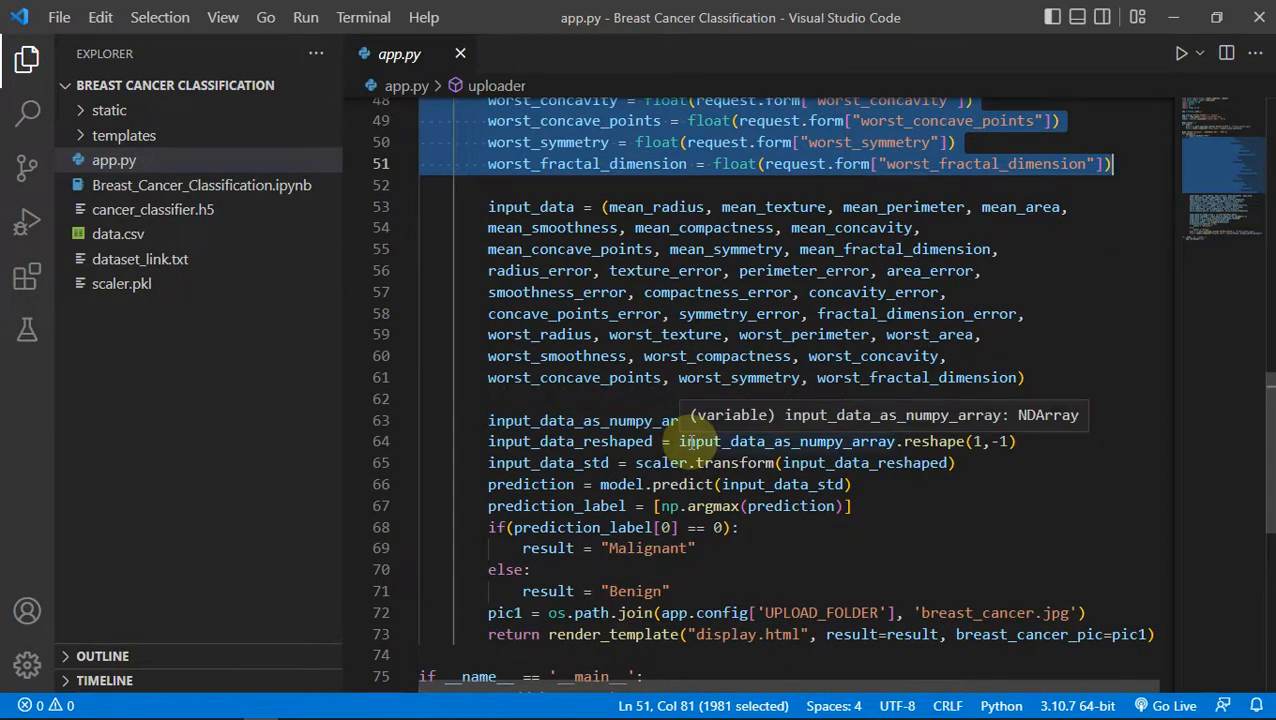
scroll("down", 3)
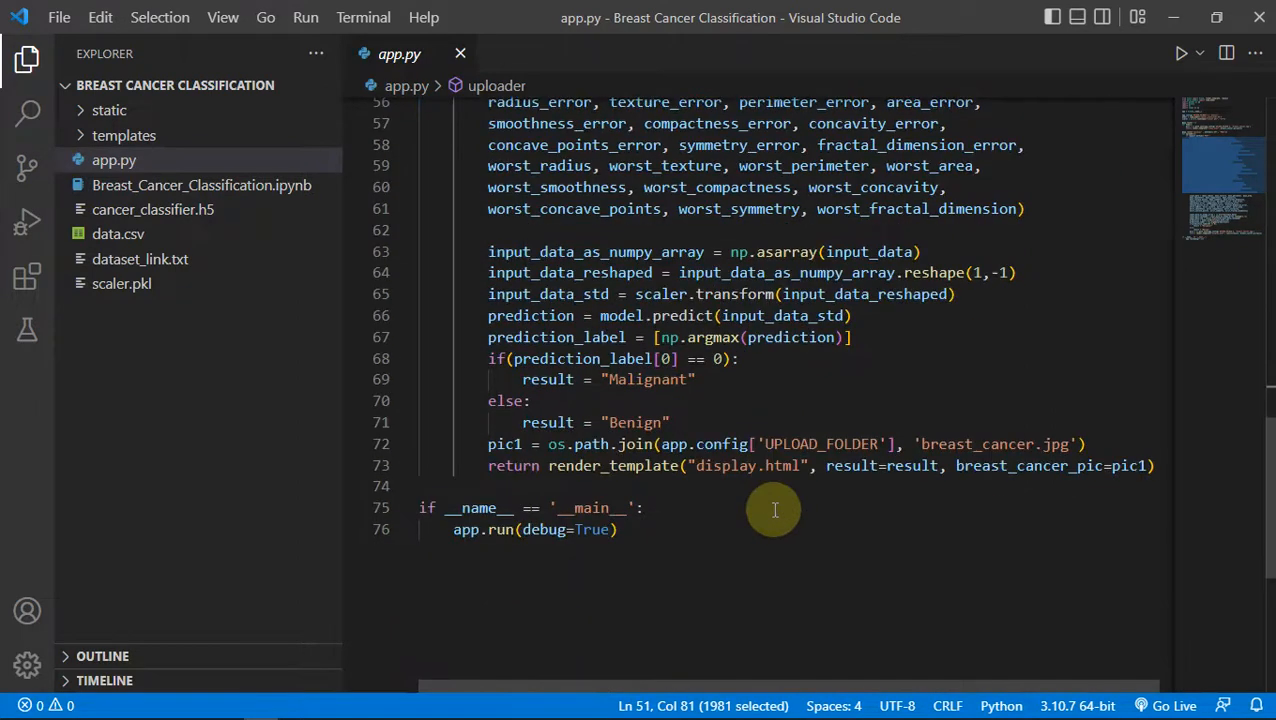
mouse_move(774, 491)
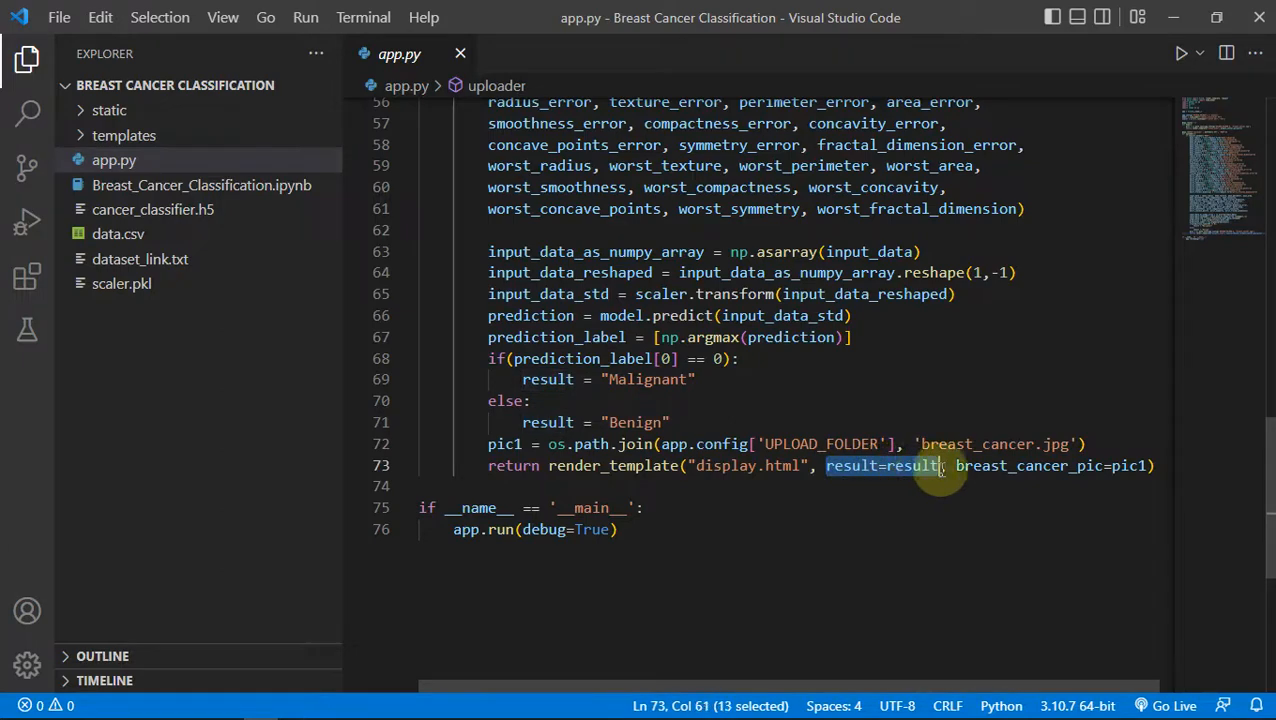
- Expand the templates folder and review display.html with its result and image placeholders
left_click(124, 135)
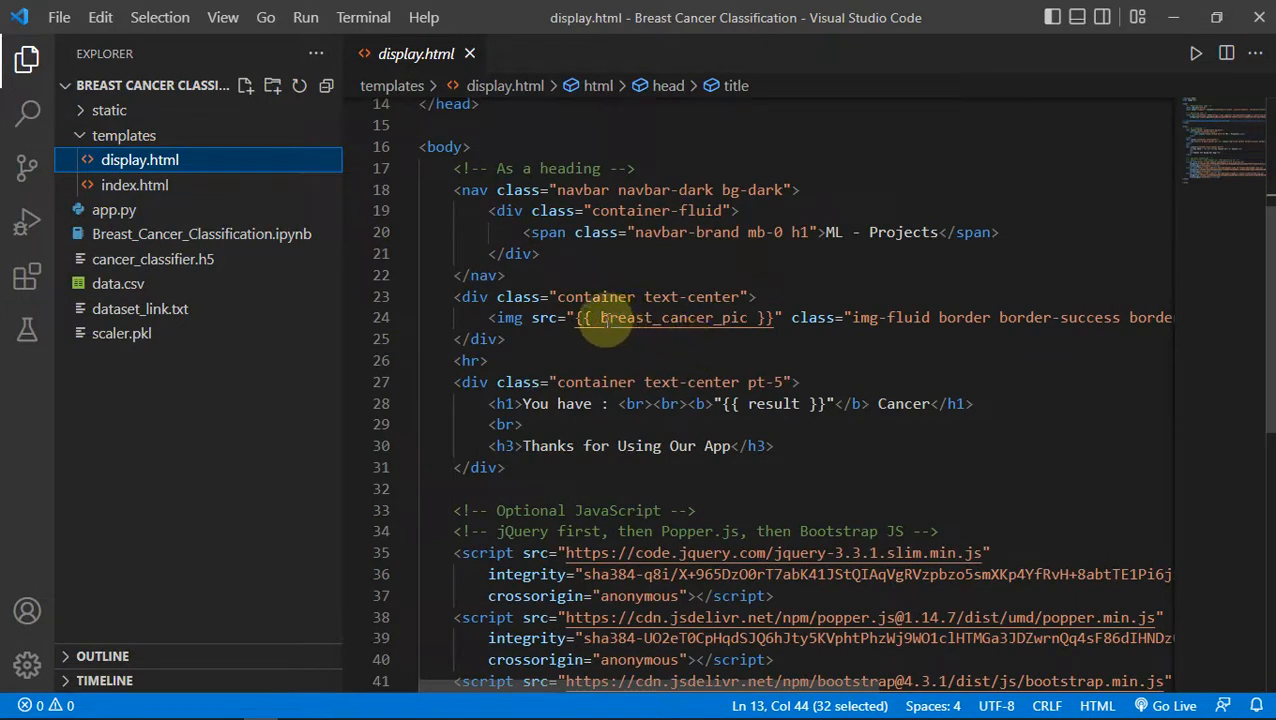
double_click(772, 403)
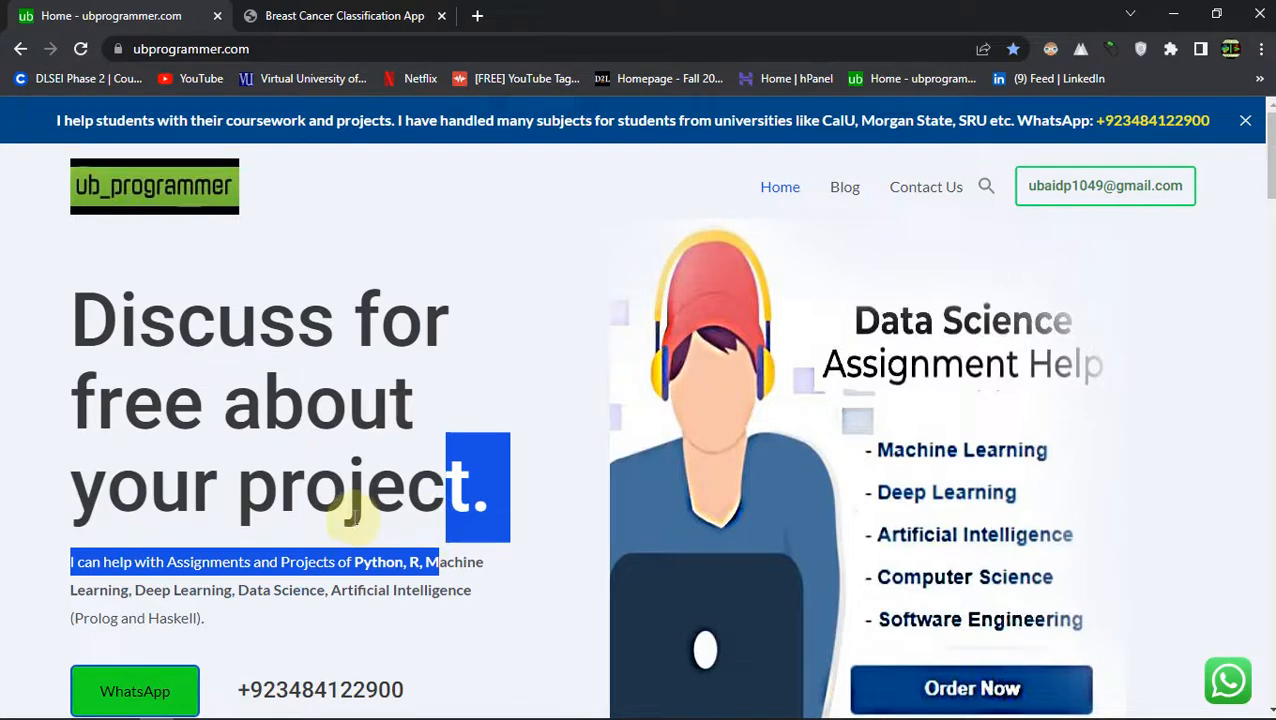
- Clear the text selection on the ubprogrammer.com tutoring homepage
left_click(320, 480)
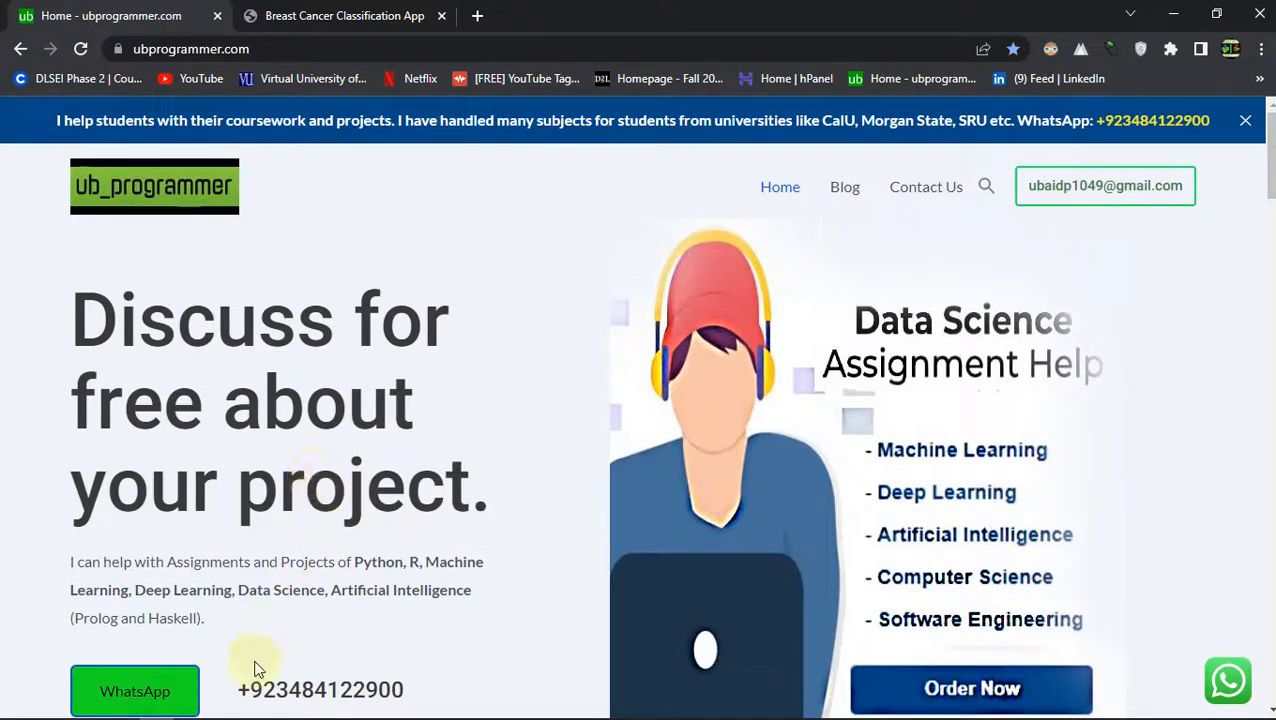
mouse_move(1105, 185)
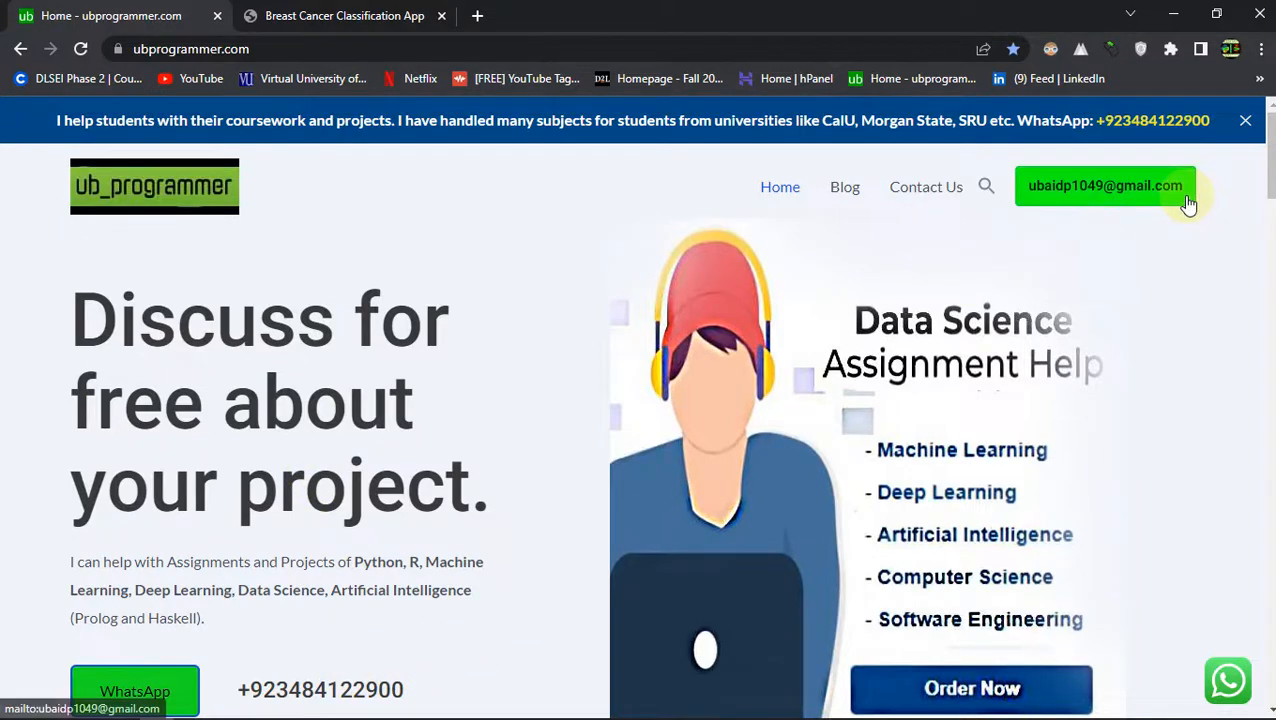